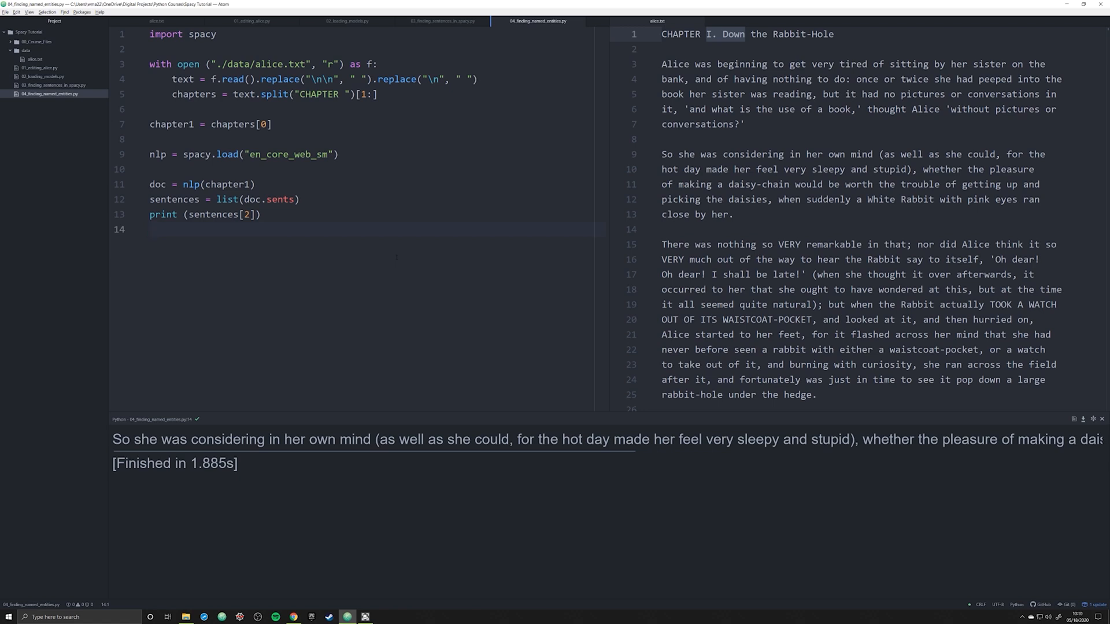
Store sentences[2] in a `sentence` variable, add print(sentence), and run the script
left_click(150, 230)
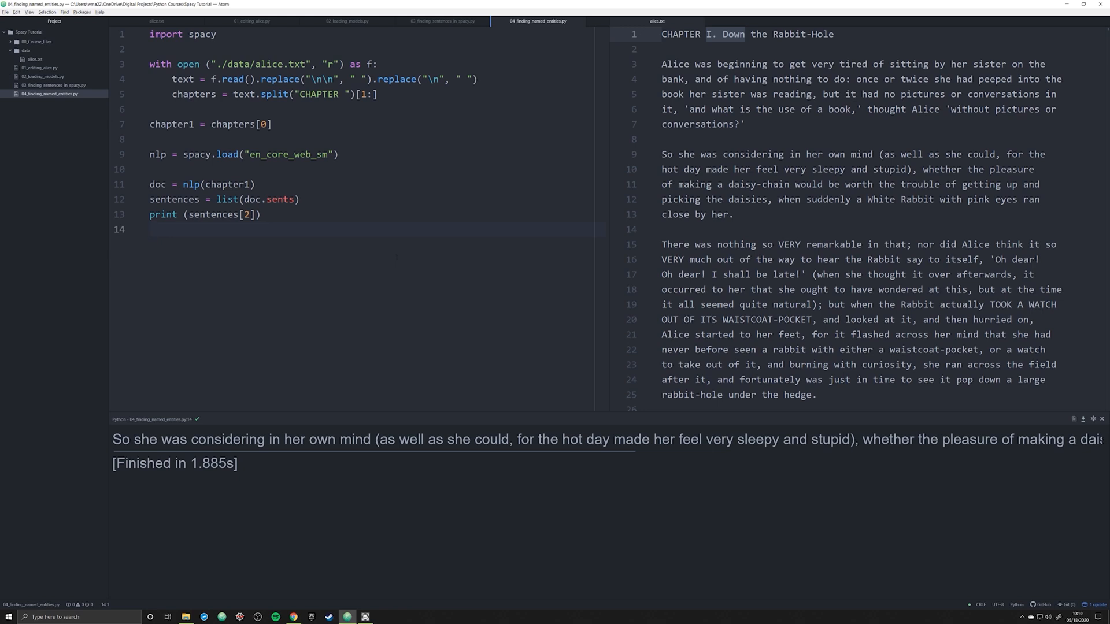
left_click(150, 229)
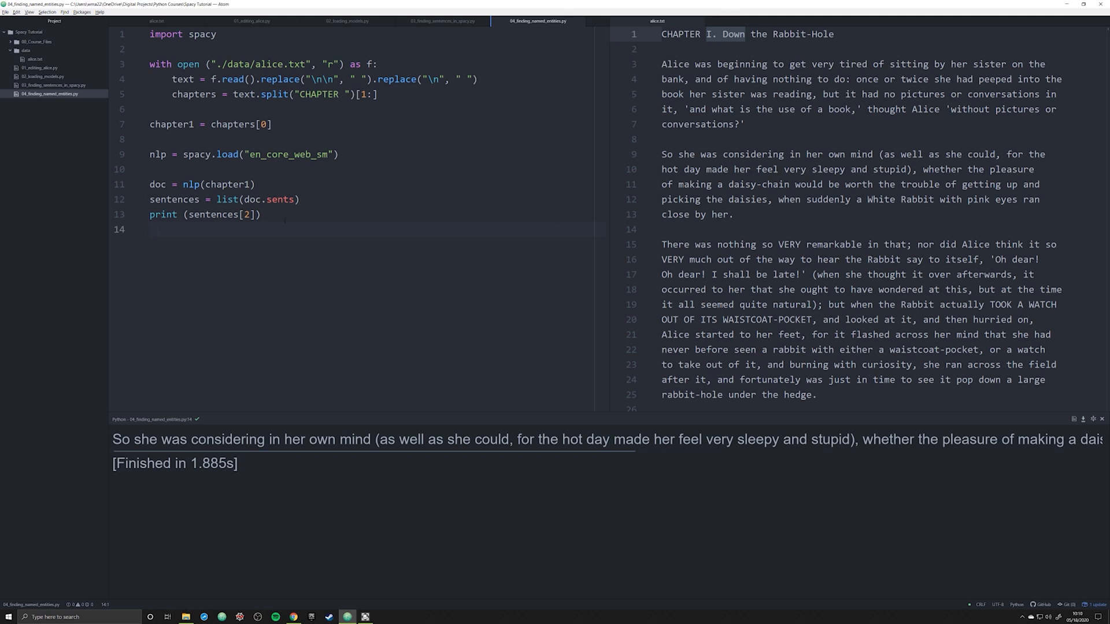
left_click(149, 229)
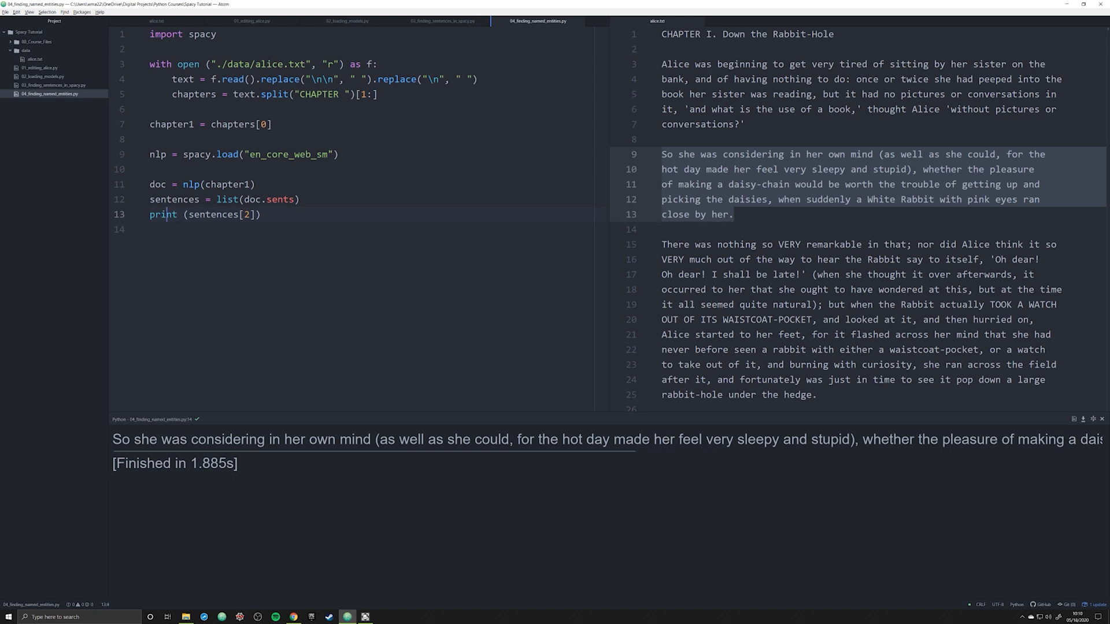
type("sentence =")
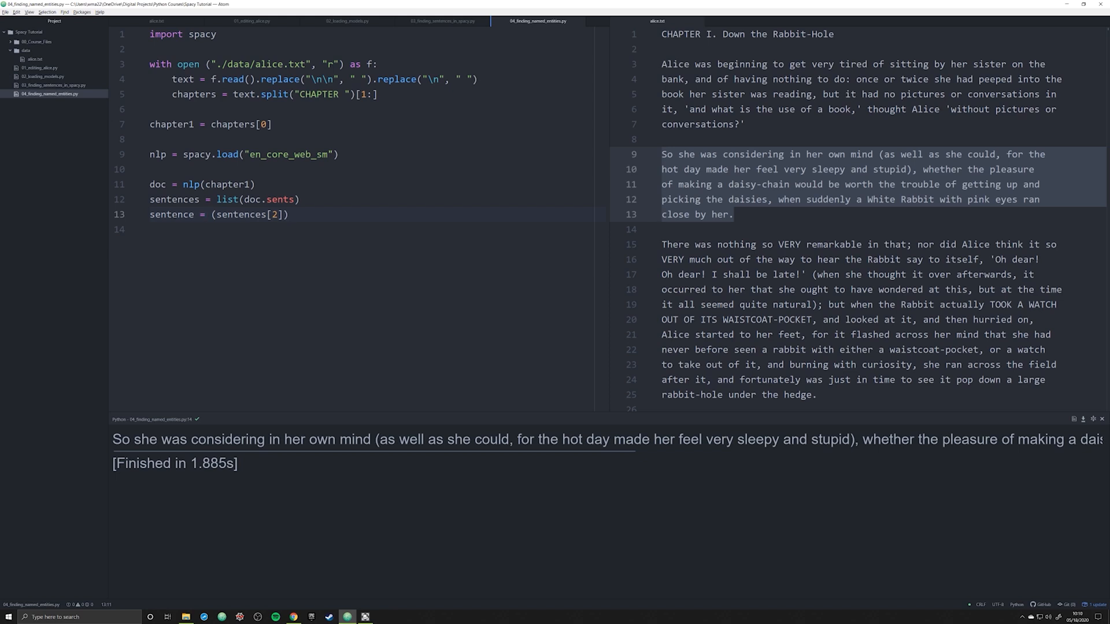
type("print")
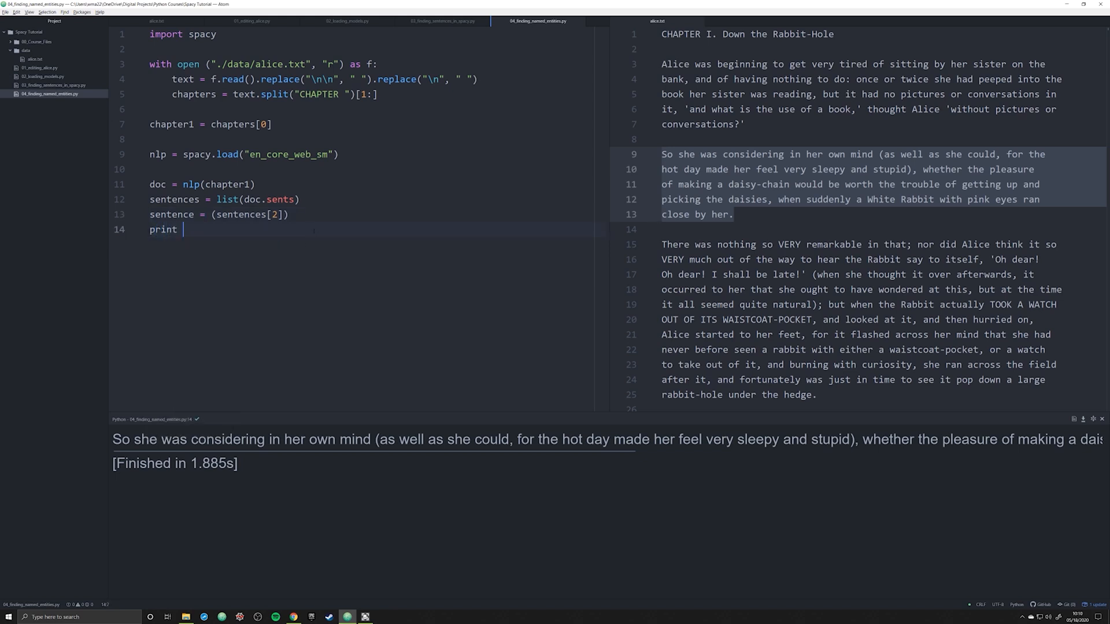
type("(sentenceB)")
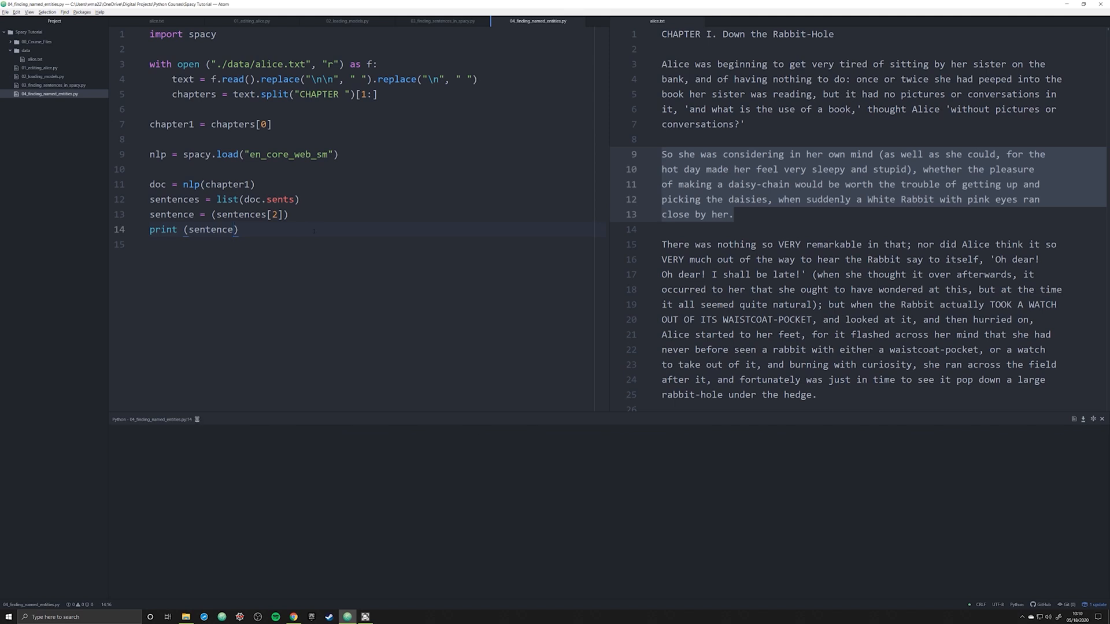
key("ctrl+shift+b")
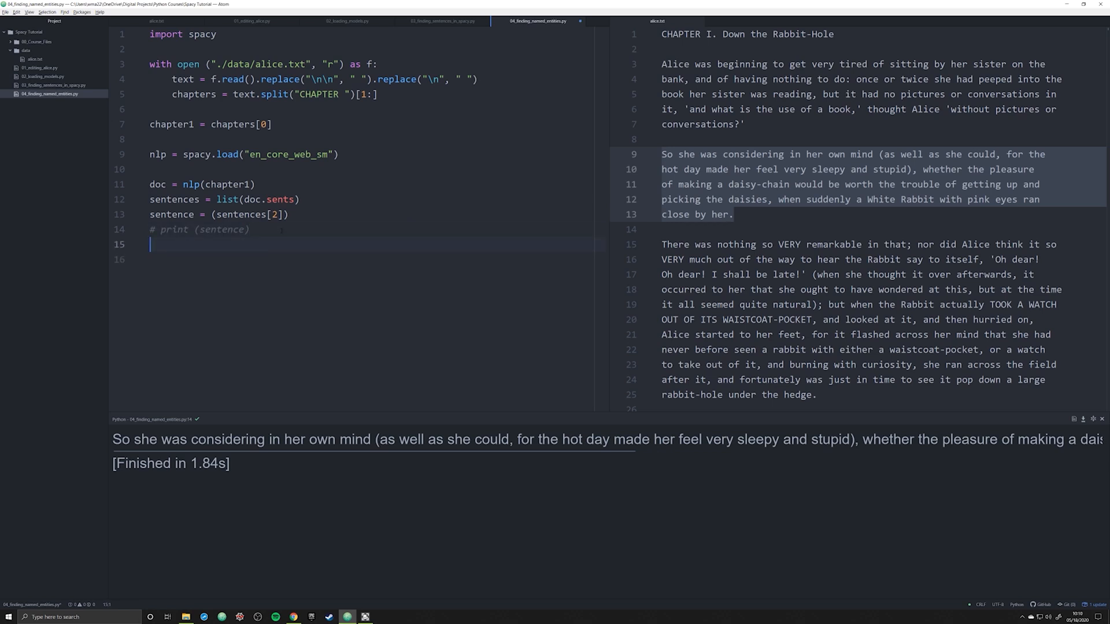
Add ents = list(sentence.ents) and print(ents) so the output lists White Rabbit
type("ents =")
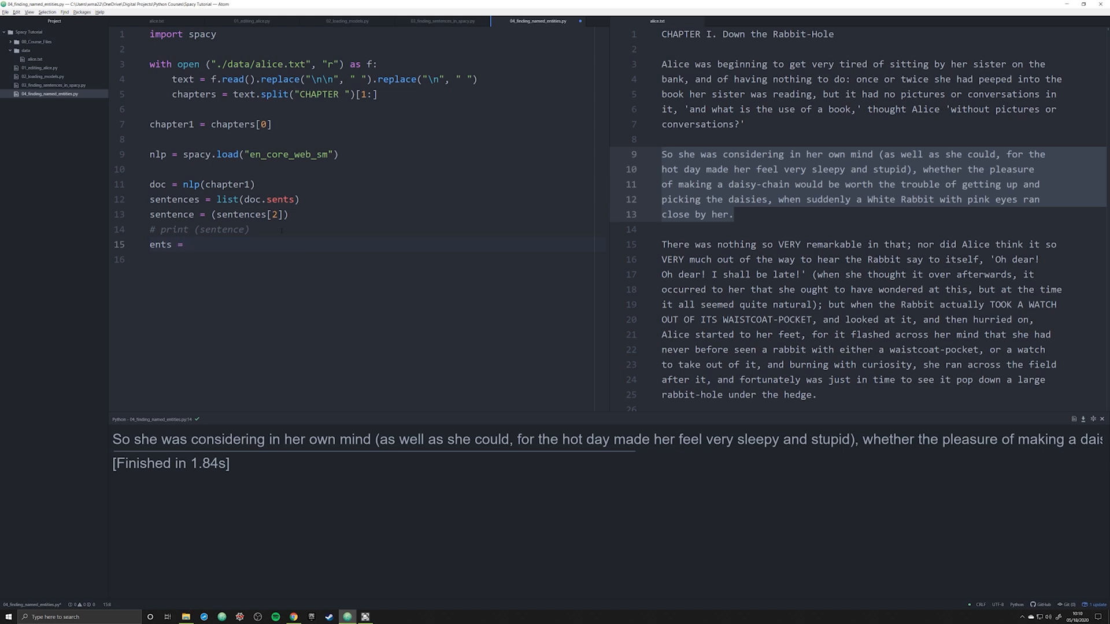
left_click(187, 244)
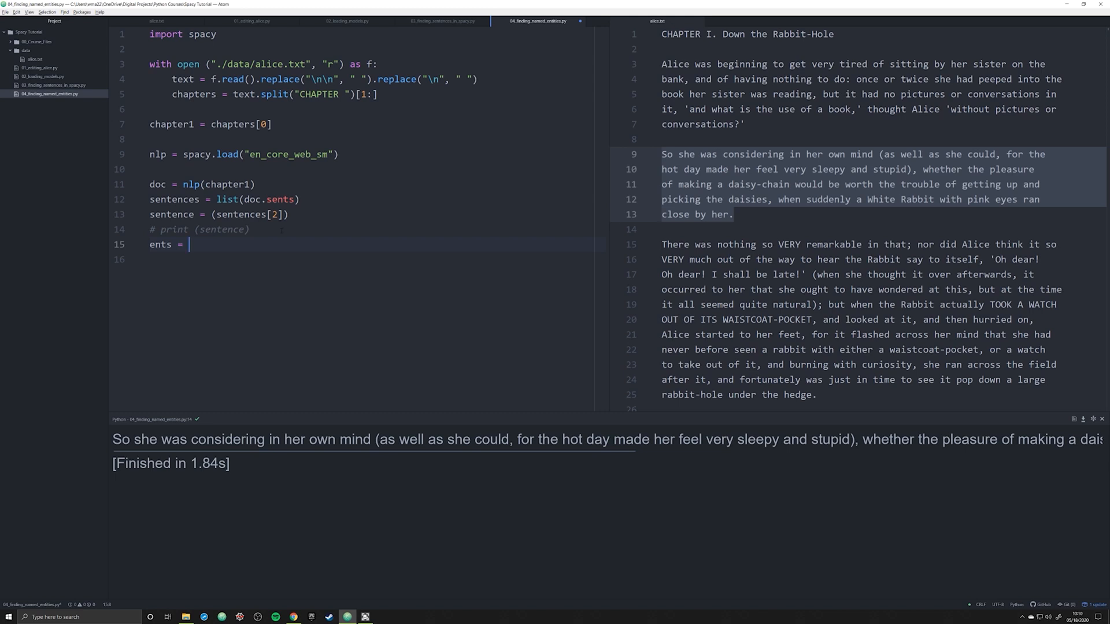
type("list(")
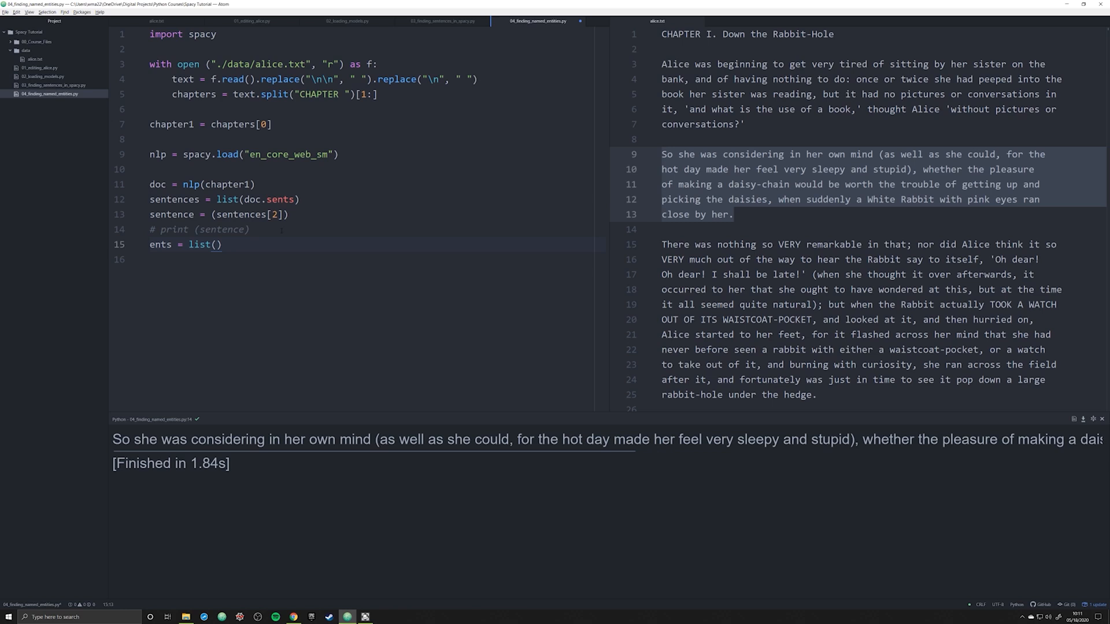
type("sentence.ents")
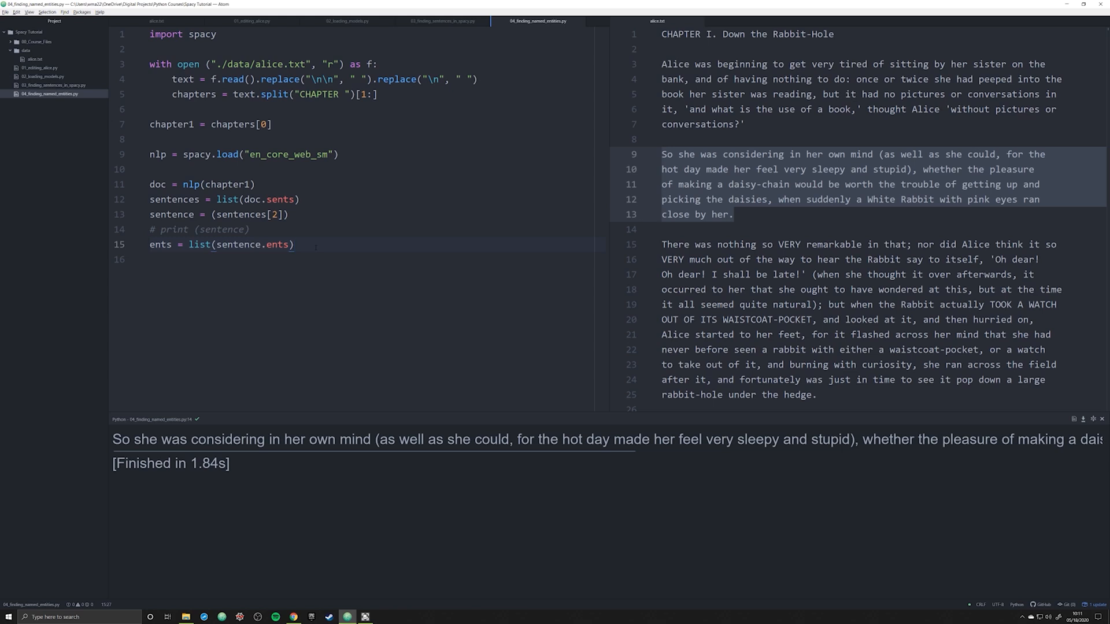
type("print (ents)")
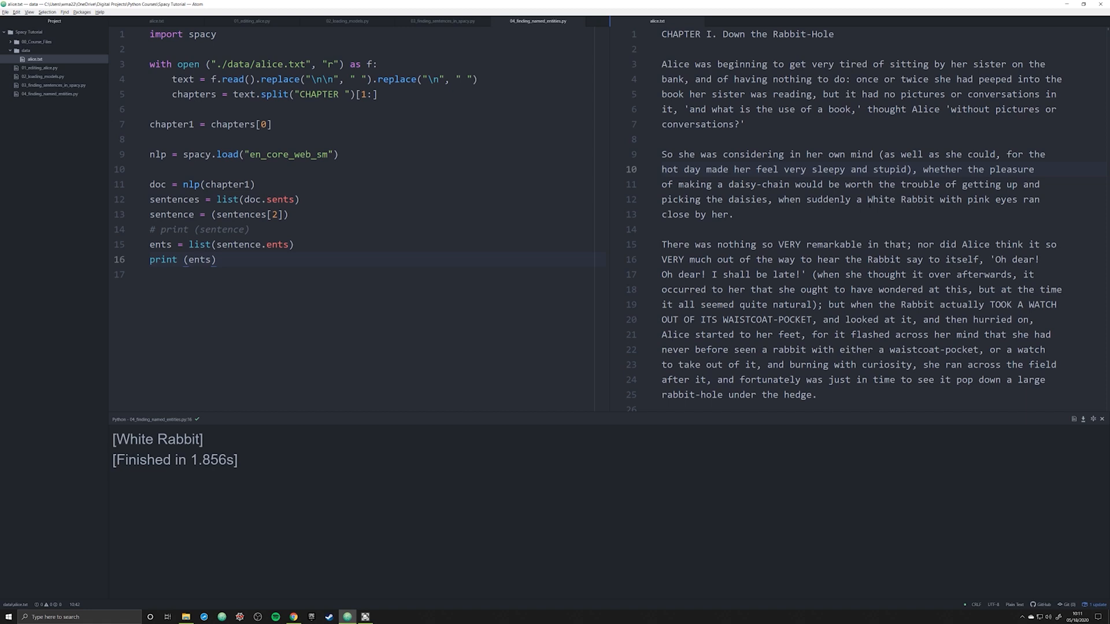
double_click(901, 199)
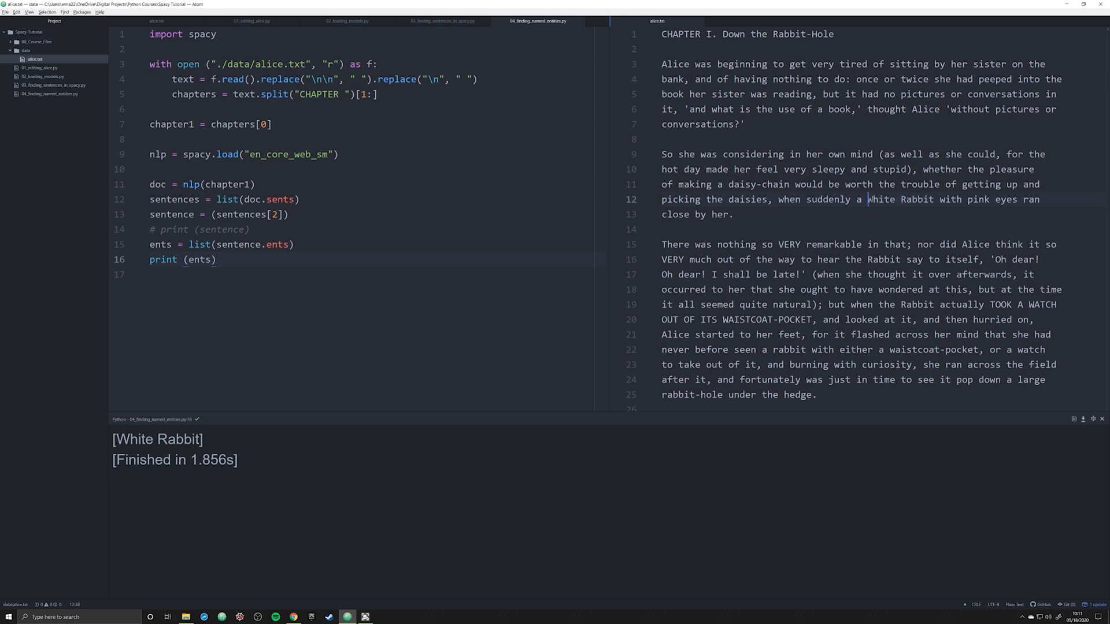
double_click(901, 199)
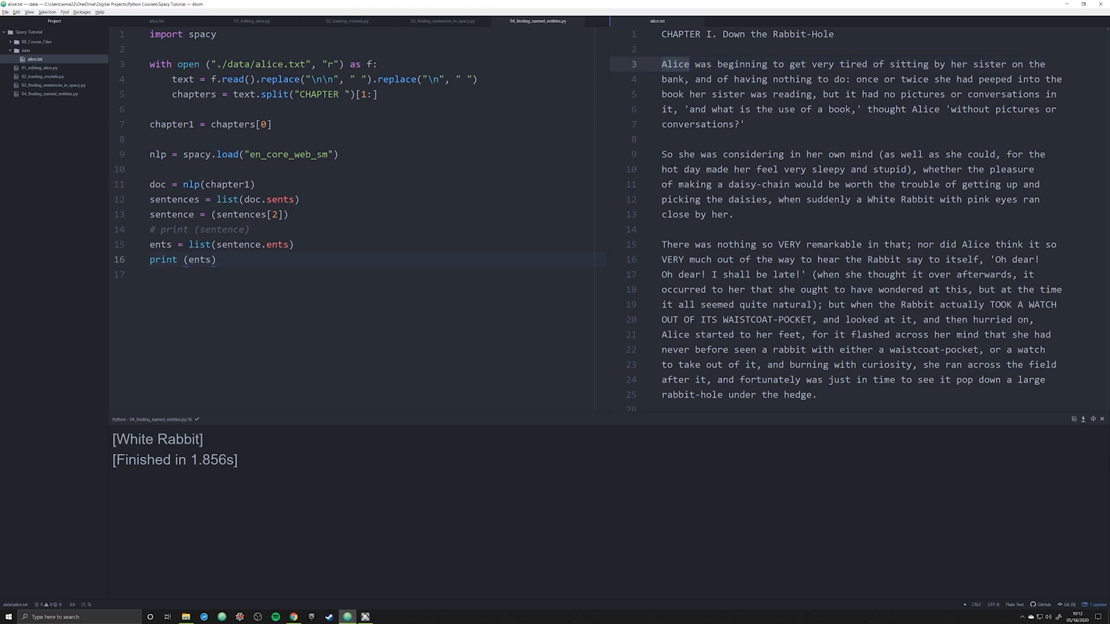
left_click(665, 154)
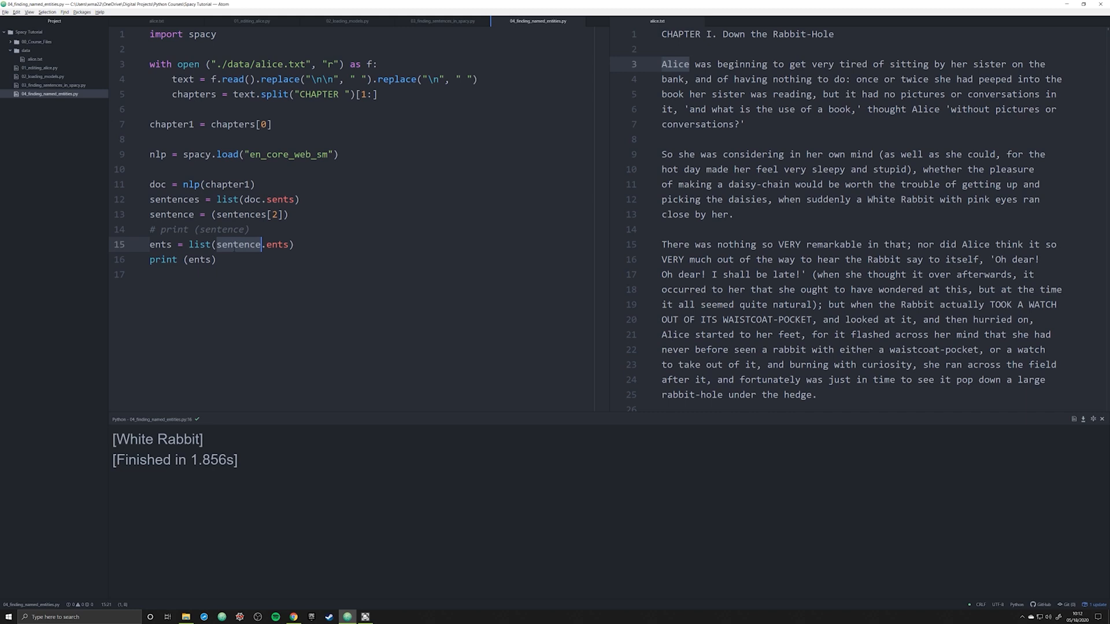
Switch line 15 to doc.ents and review chapter entities such as ORANGE MARMALADE
type("doc")
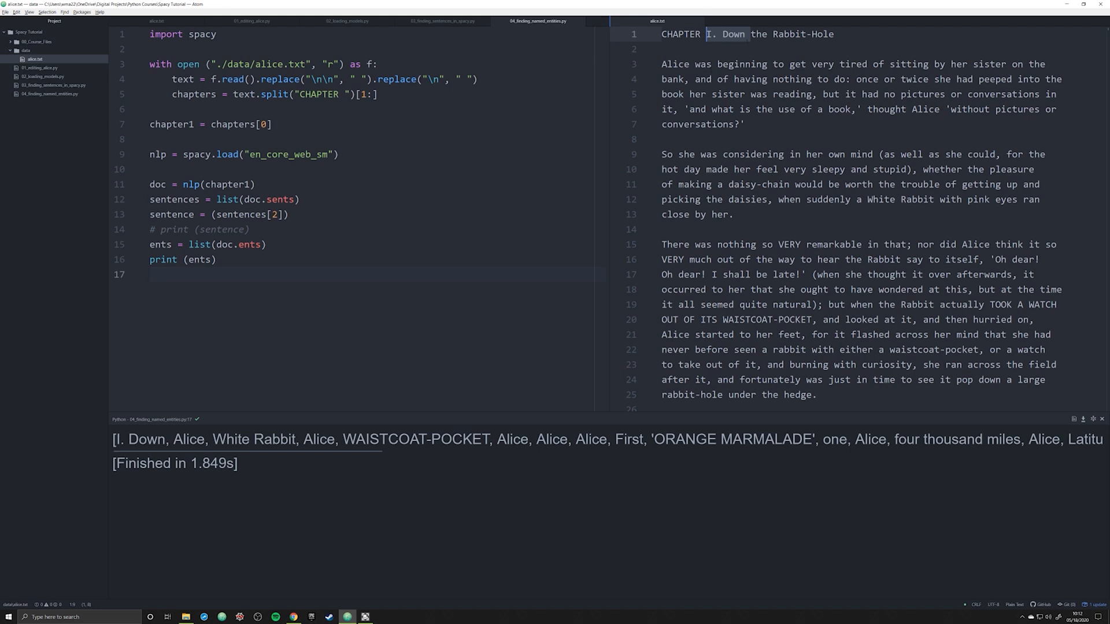
mouse_move(286, 455)
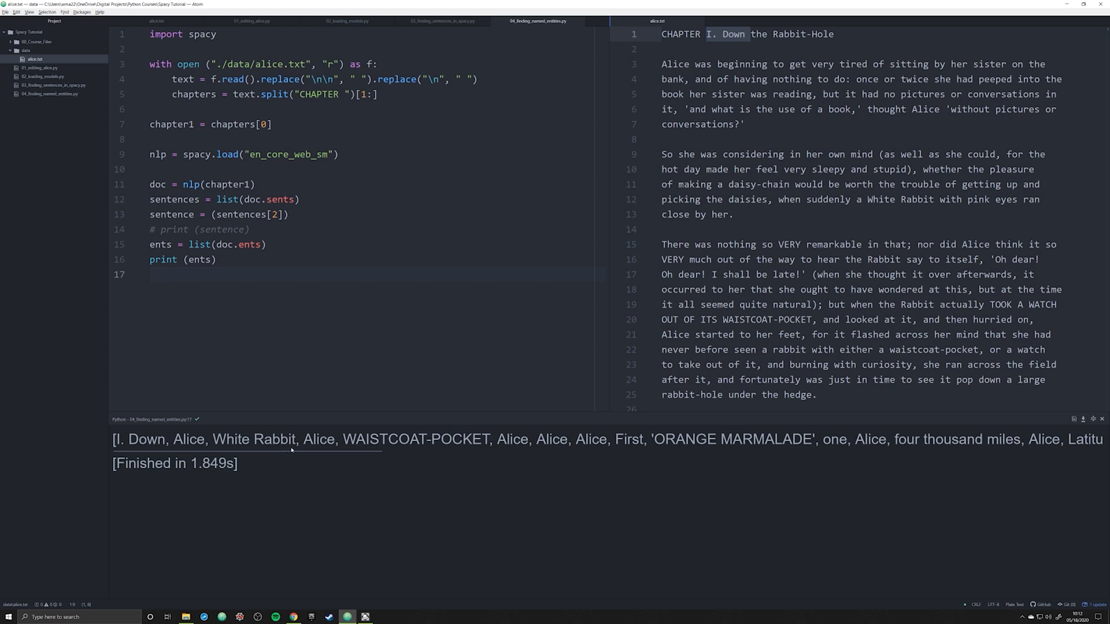
mouse_move(334, 463)
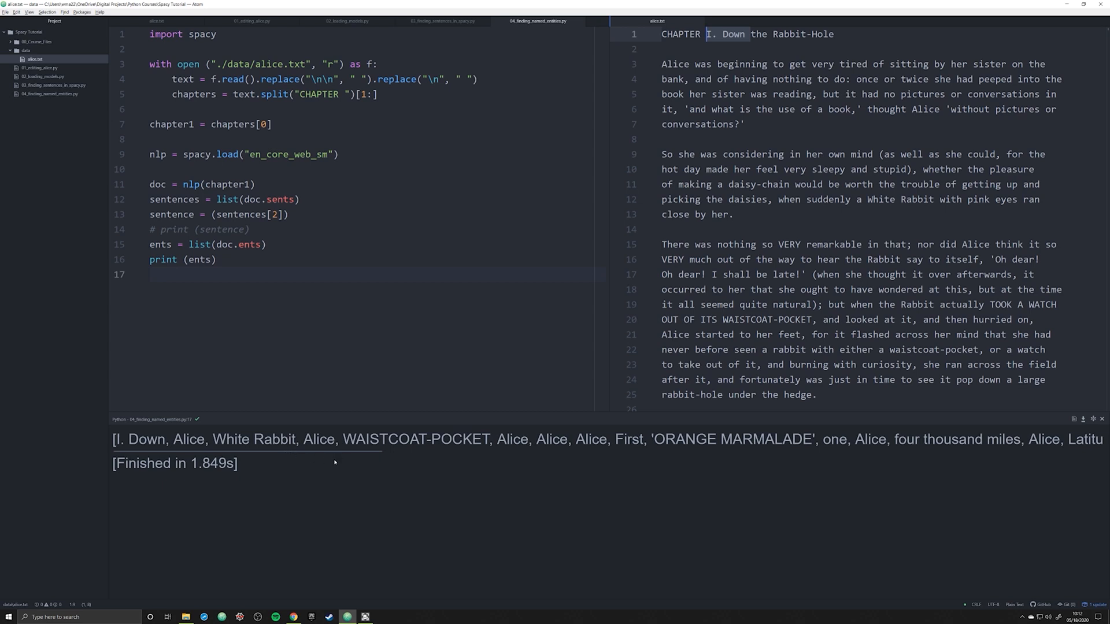
scroll("right", 3)
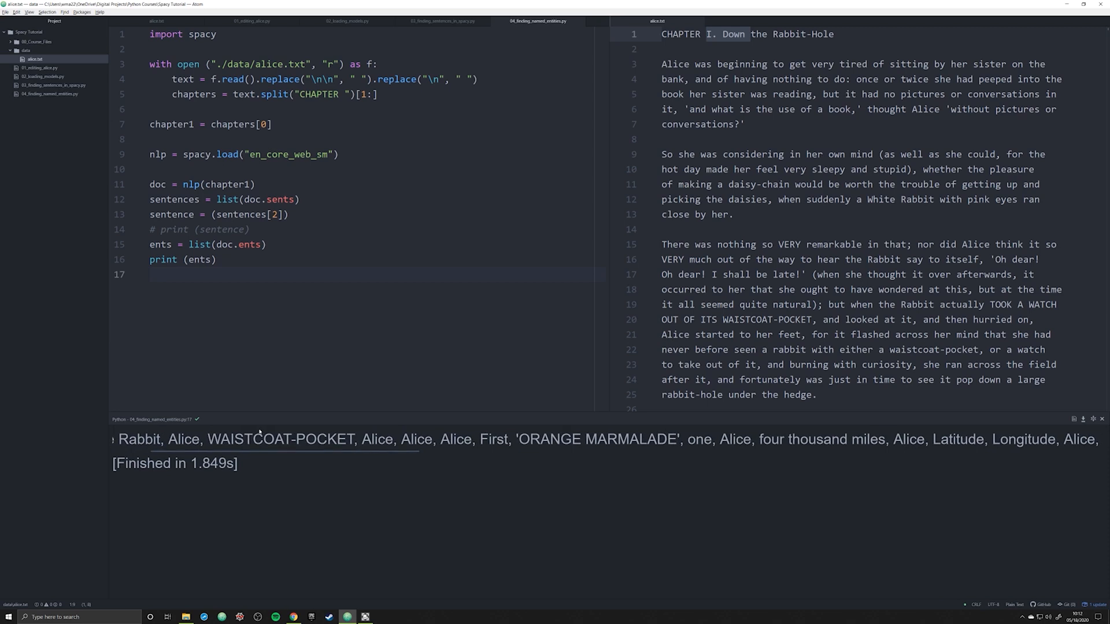
double_click(278, 439)
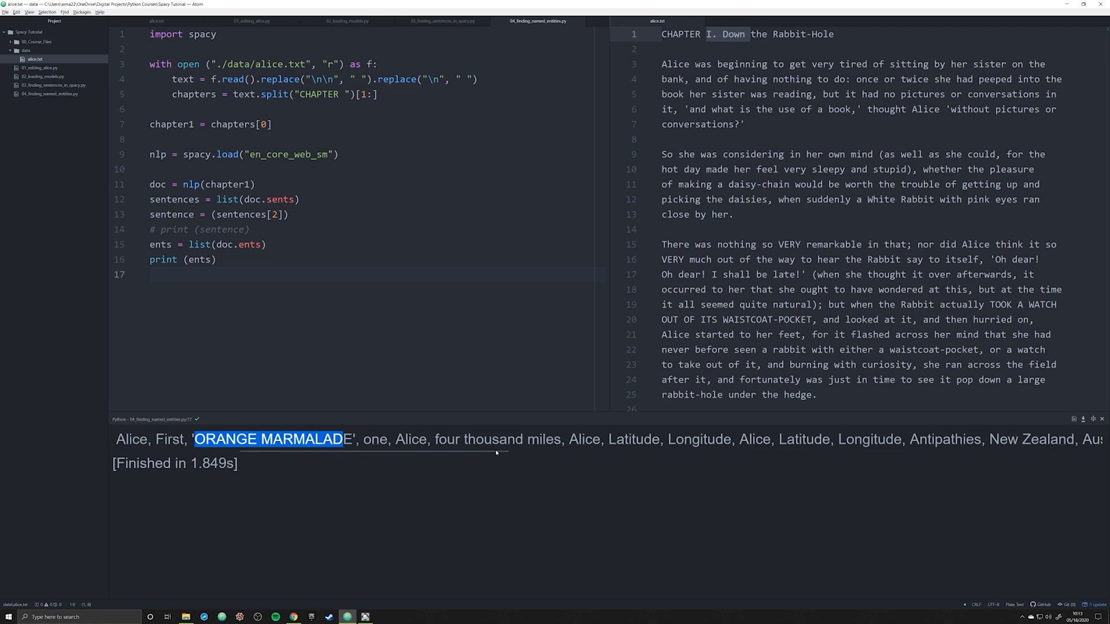
left_click(215, 259)
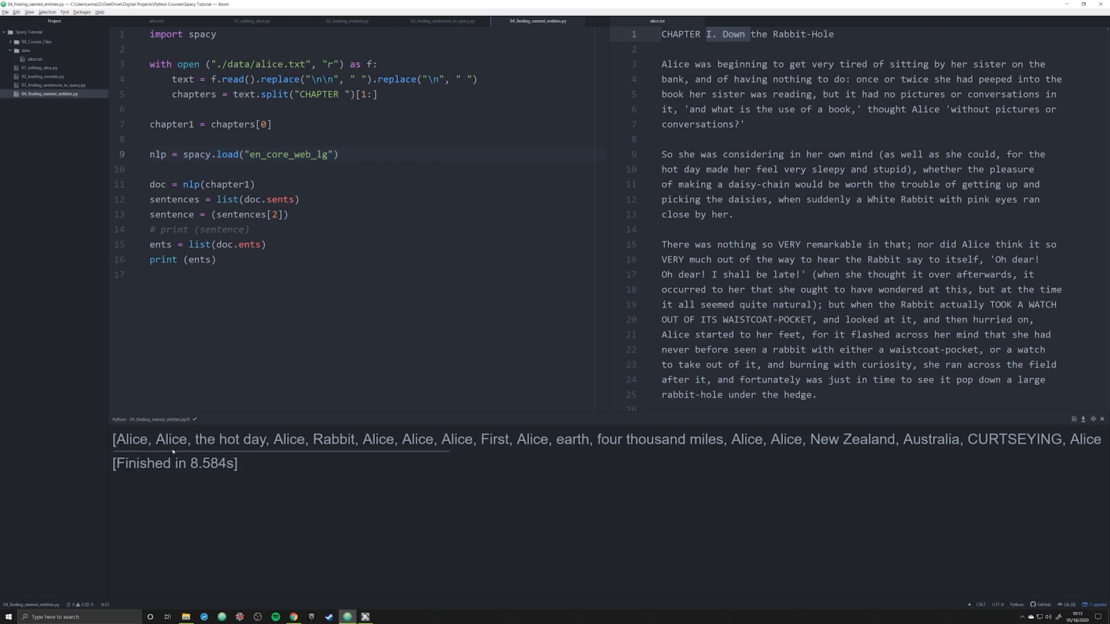
Review the entity output and begin editing the en_core_web_lg model line
scroll("right", 3)
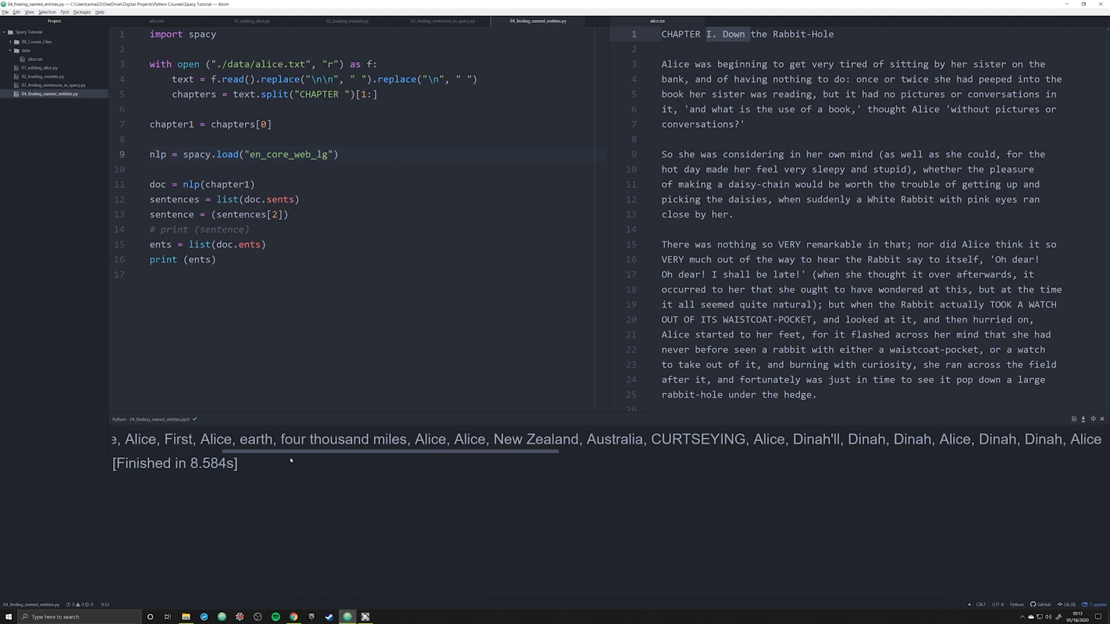
scroll("right", 3)
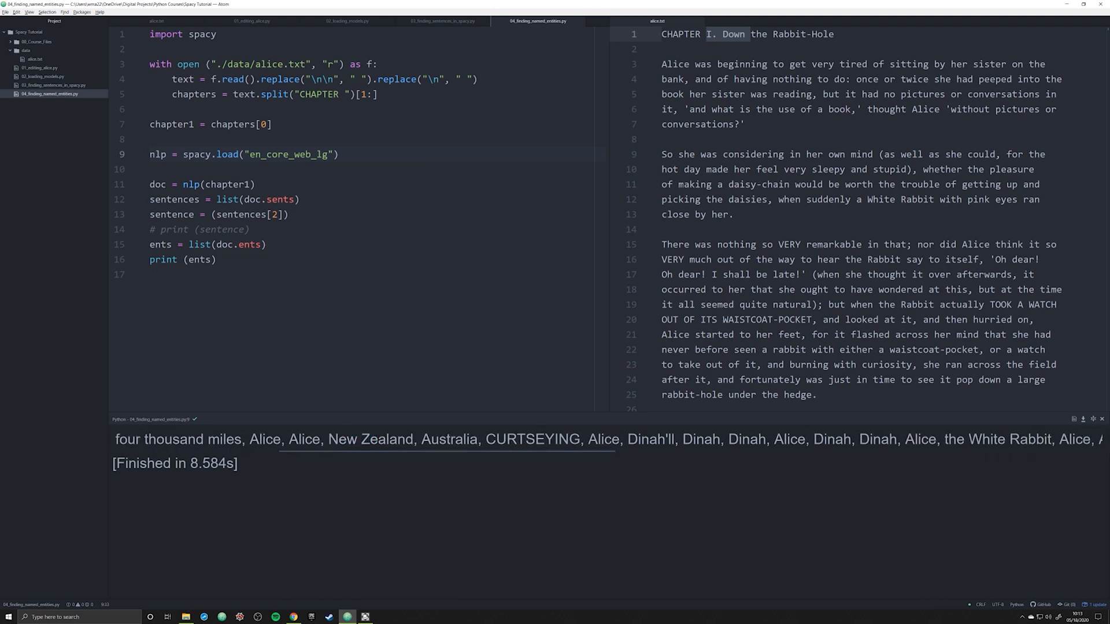
double_click(304, 439)
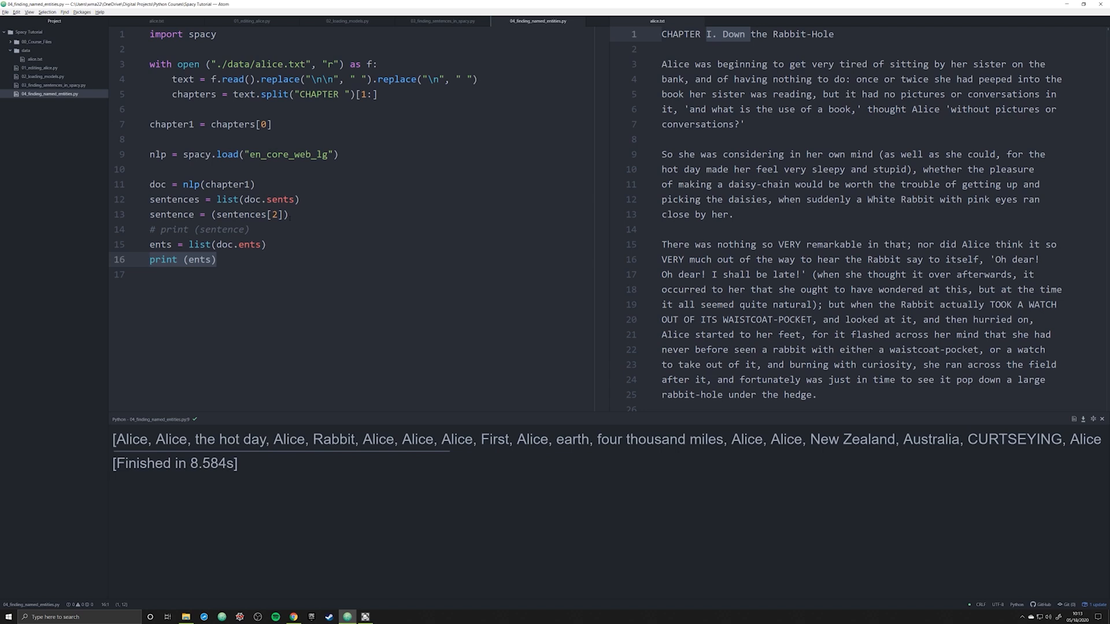
left_click(233, 244)
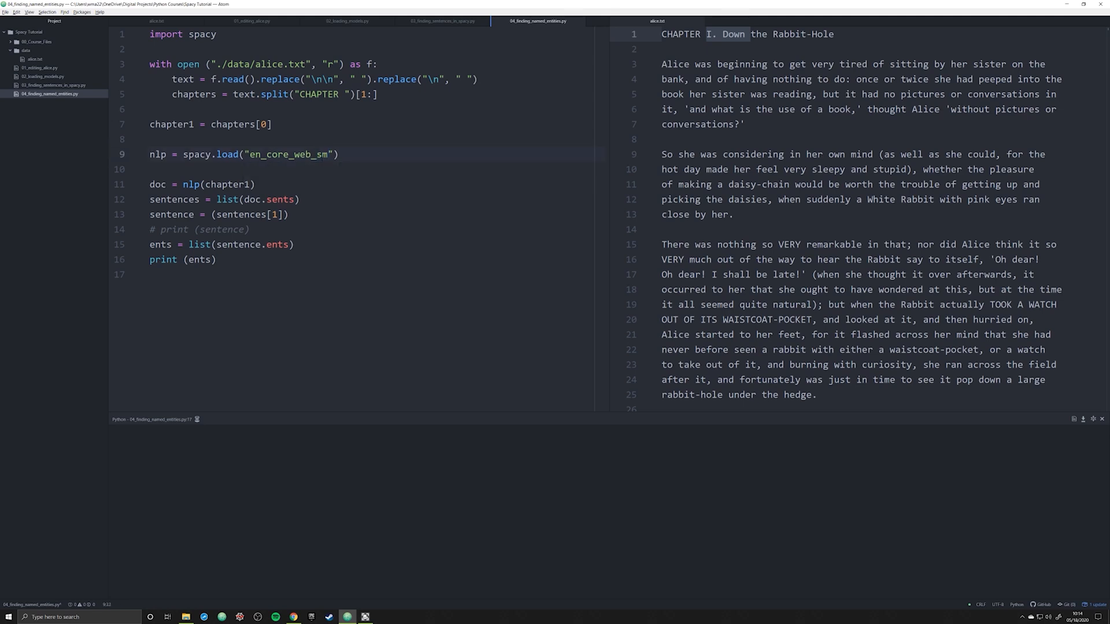
Rerun the script to show [Alice] and move to the print line
left_click(217, 259)
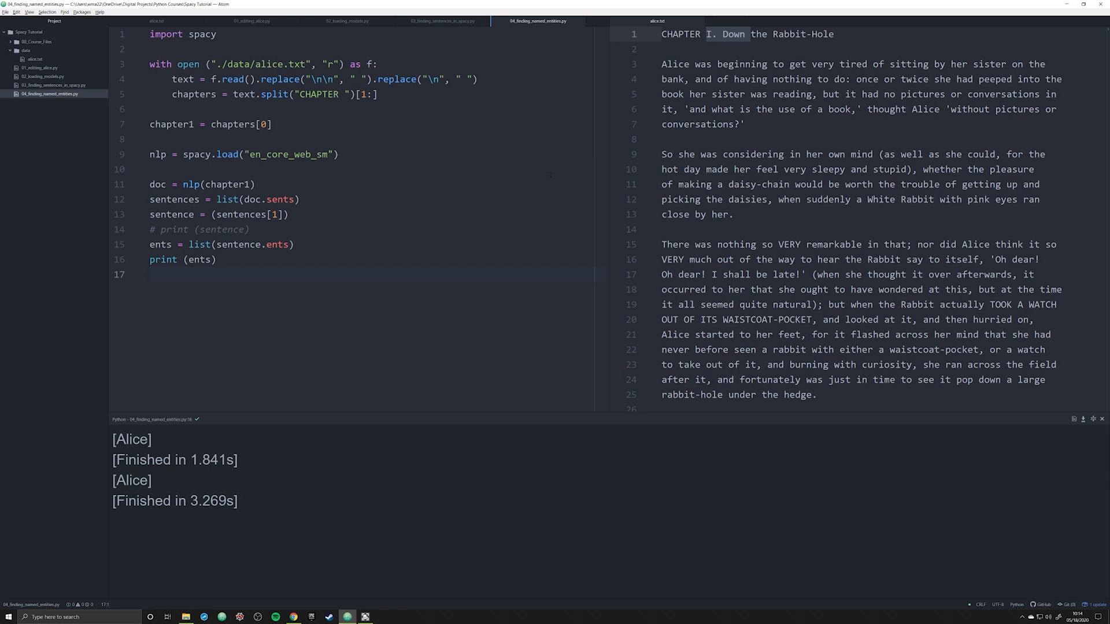
left_click(149, 274)
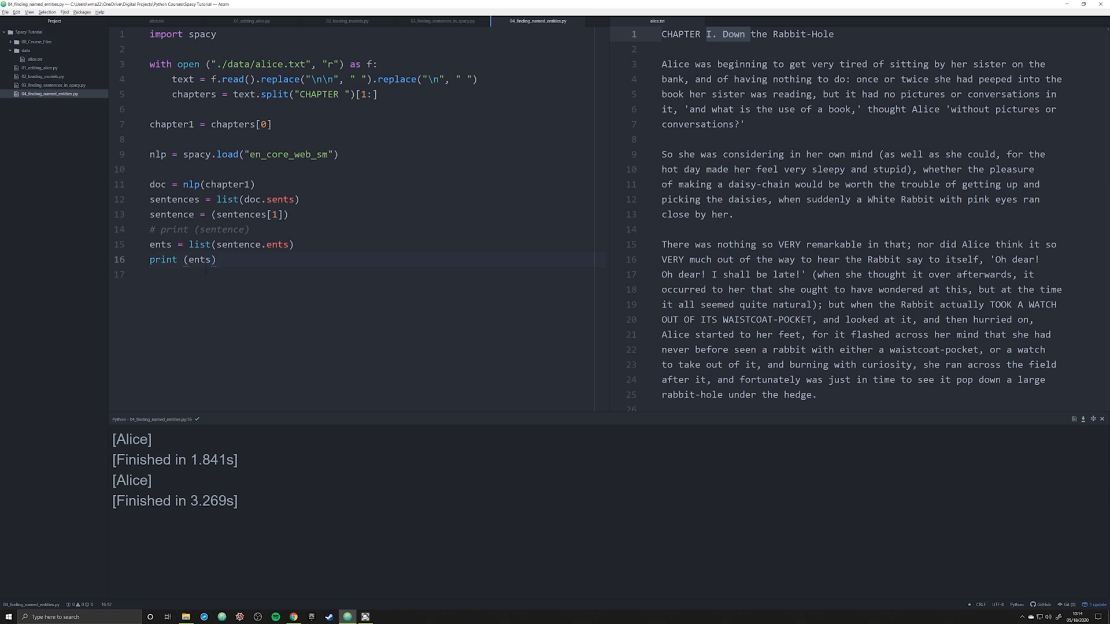
Print ents[0].label, .label_ and .text, outputting 380, PERSON and Alice
type("[0]")
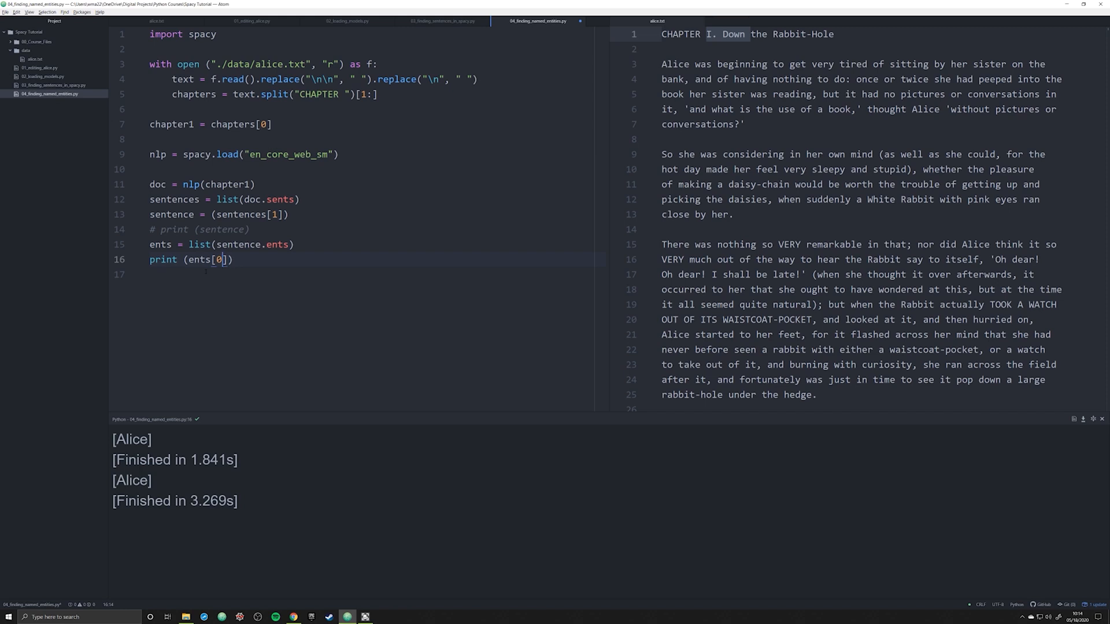
type(".label")
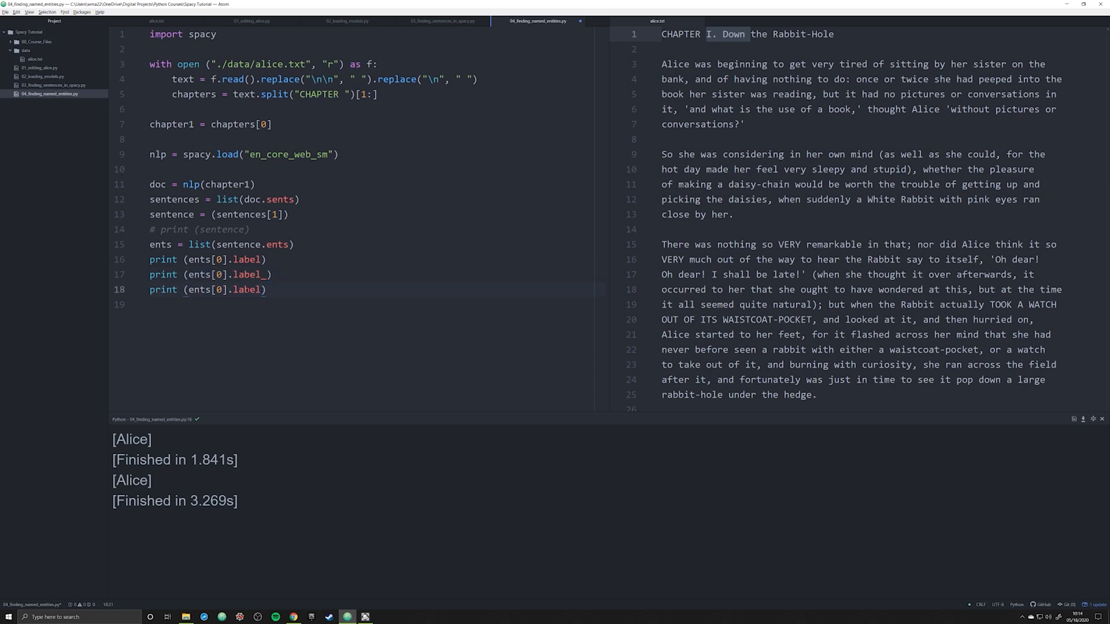
type("text")
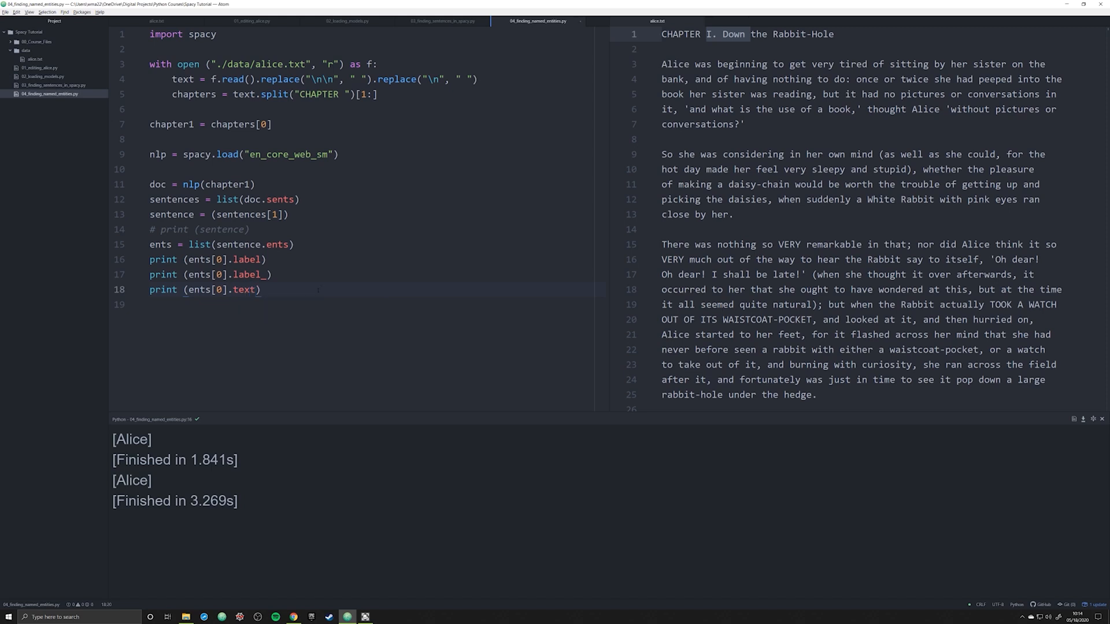
left_click(212, 274)
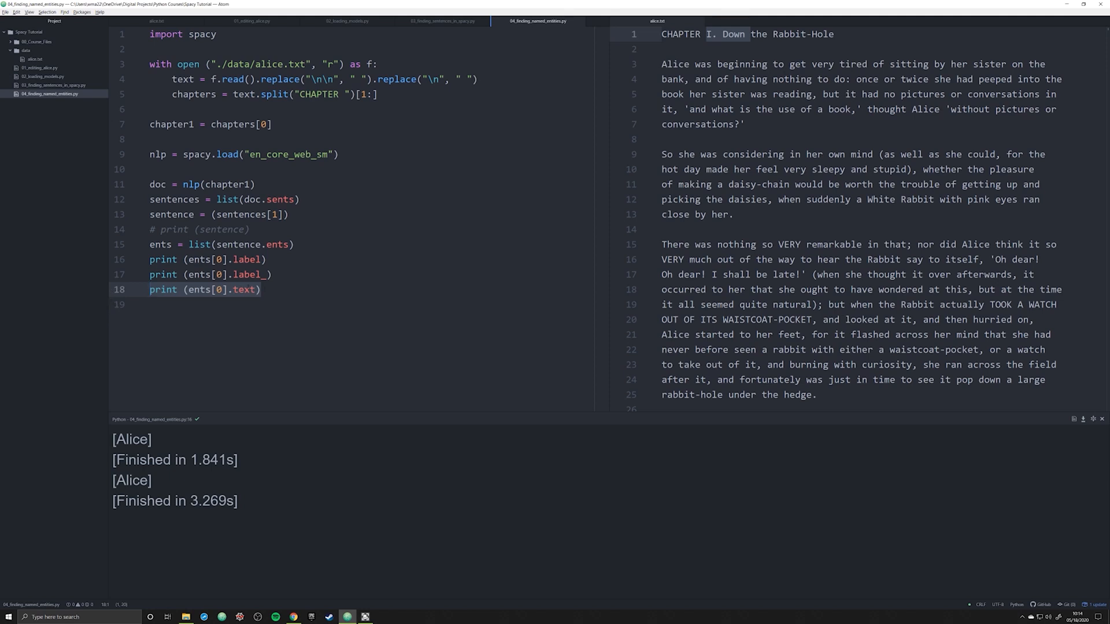
left_click(260, 290)
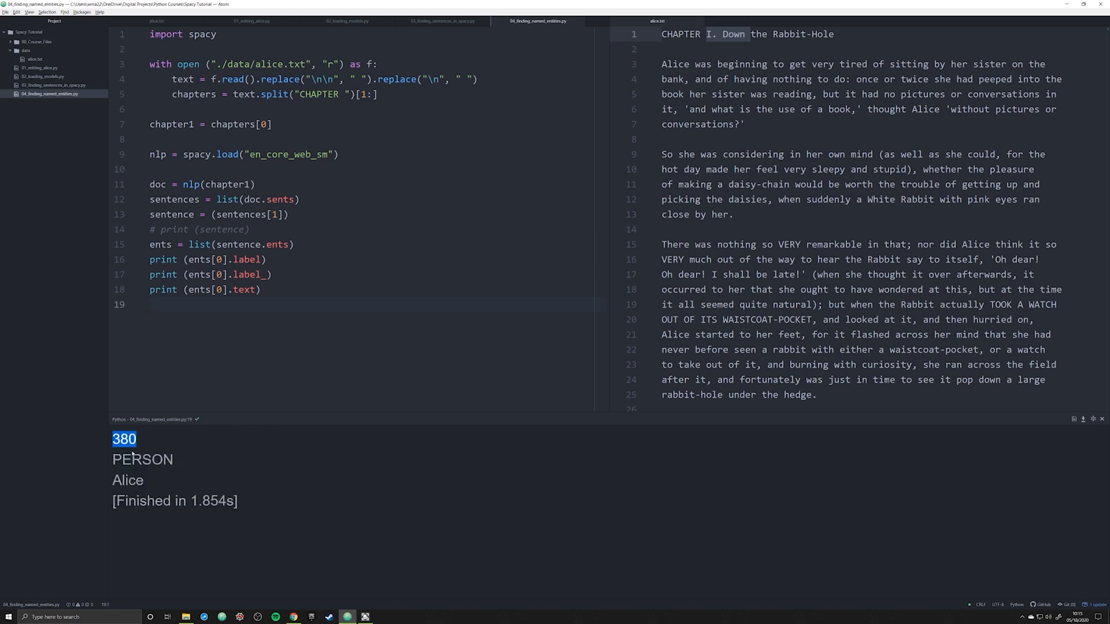
double_click(142, 458)
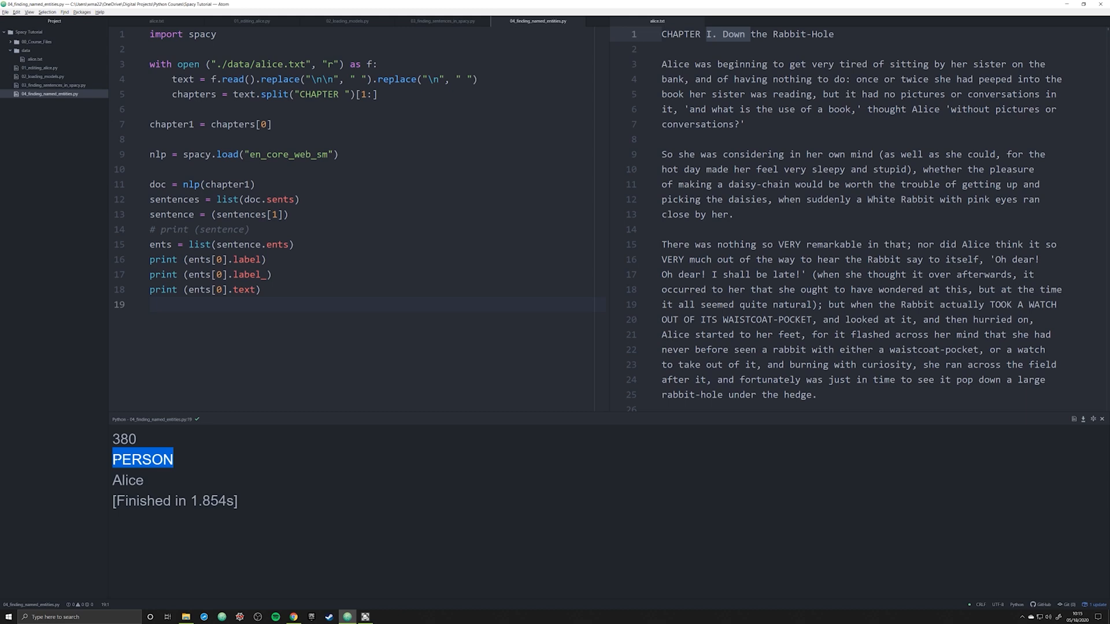
mouse_move(161, 437)
type("do")
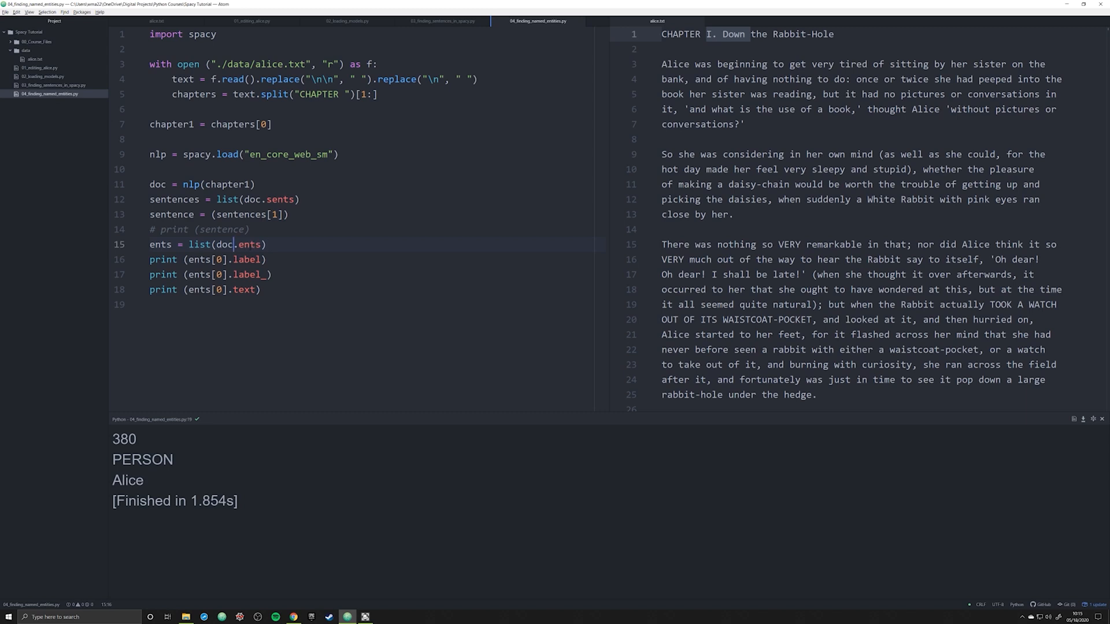
Select the three entity print statements below line 15 for deletion
double_click(160, 244)
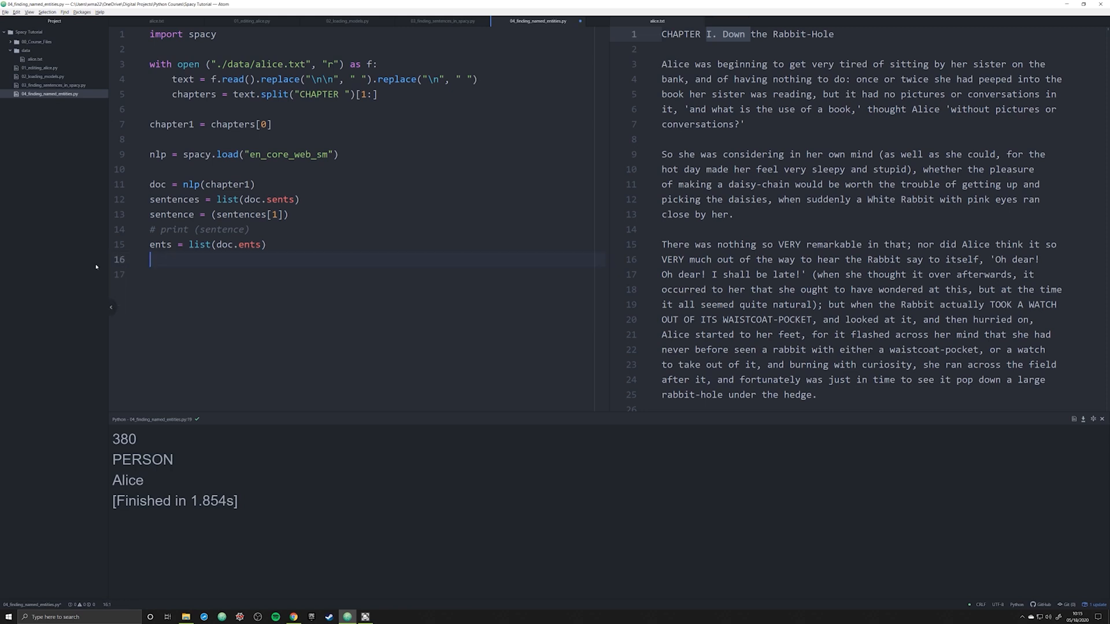
Create an empty people list and a loop checking each entity for the PERSON label
type("for")
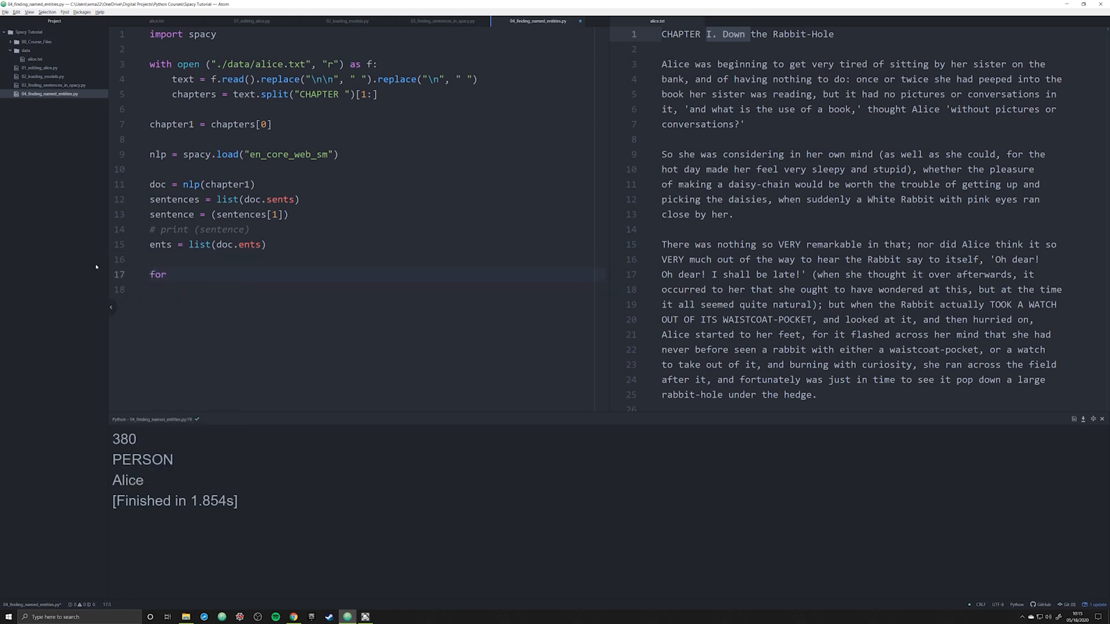
type("x in ents:")
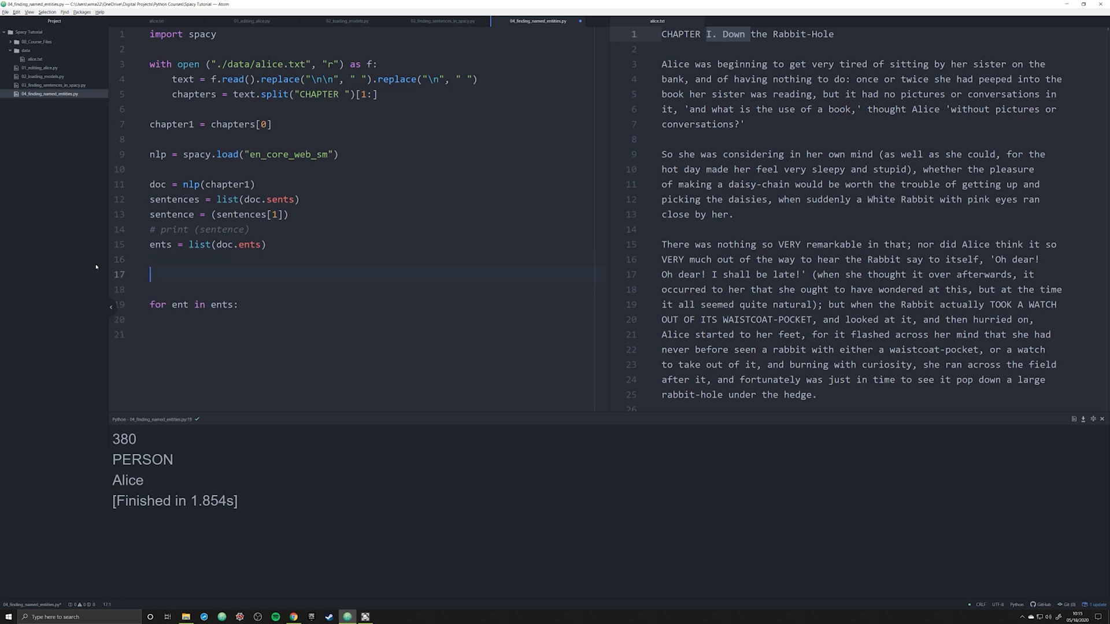
type("people =")
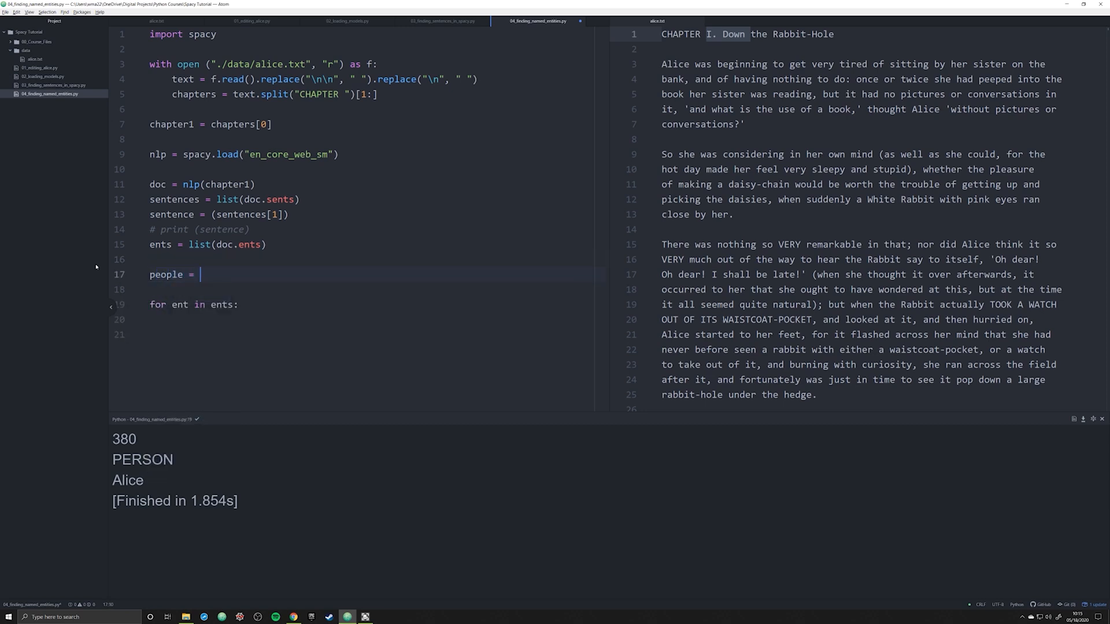
type("[]")
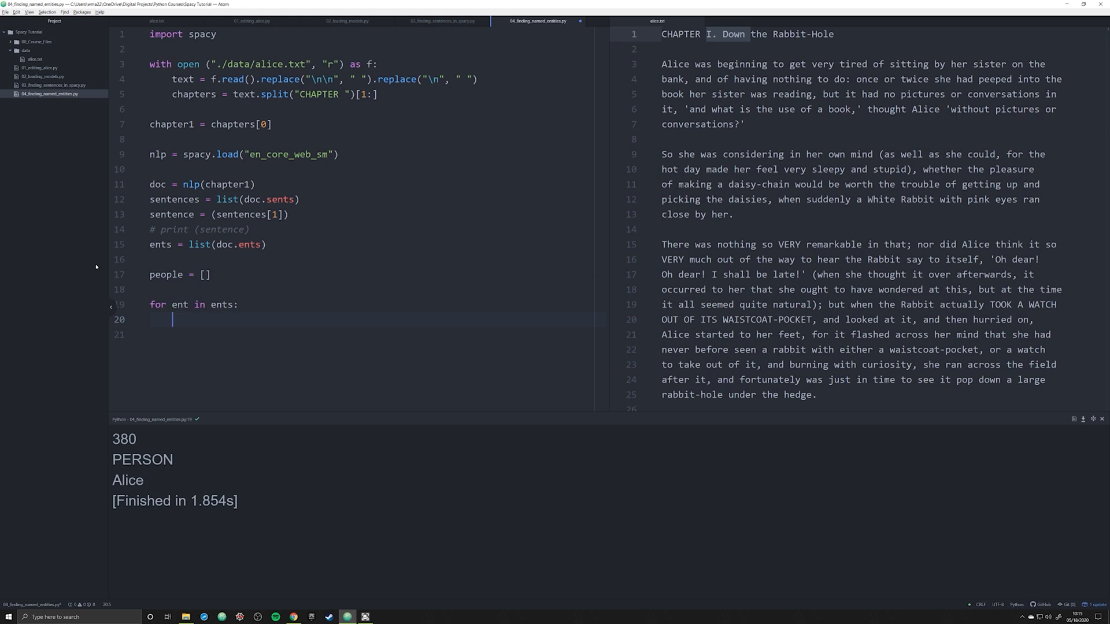
type("if e")
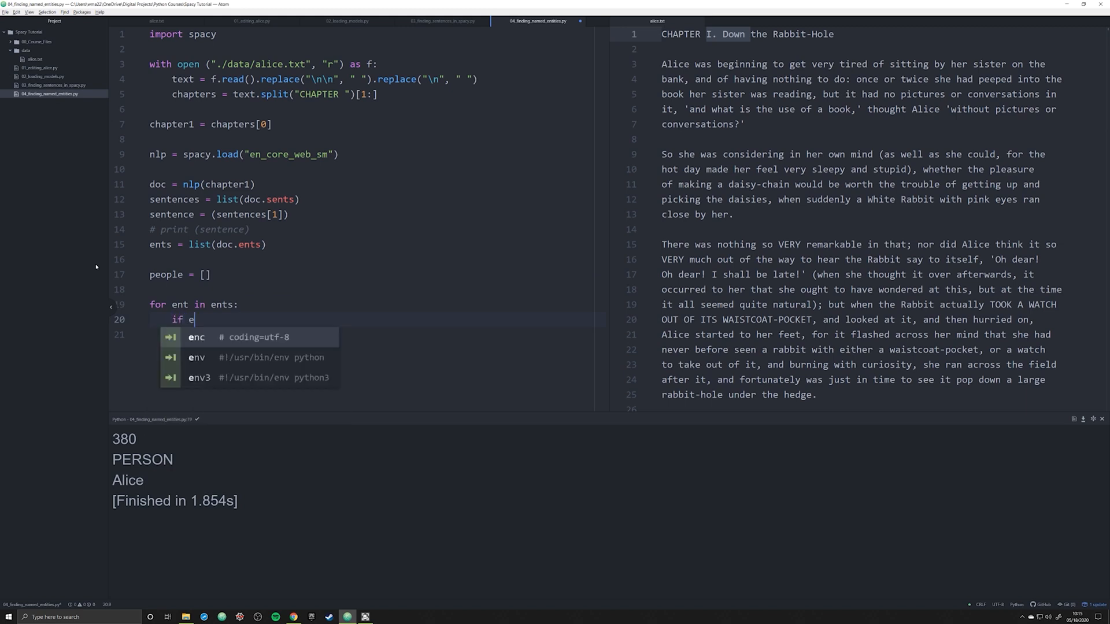
type("nt.")
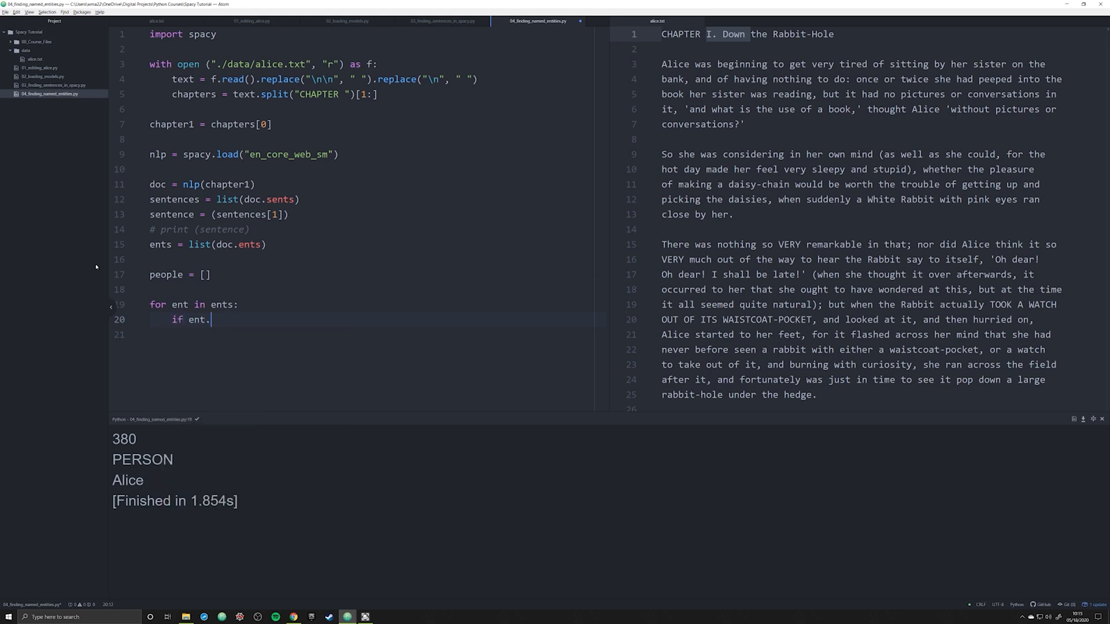
type("tex")
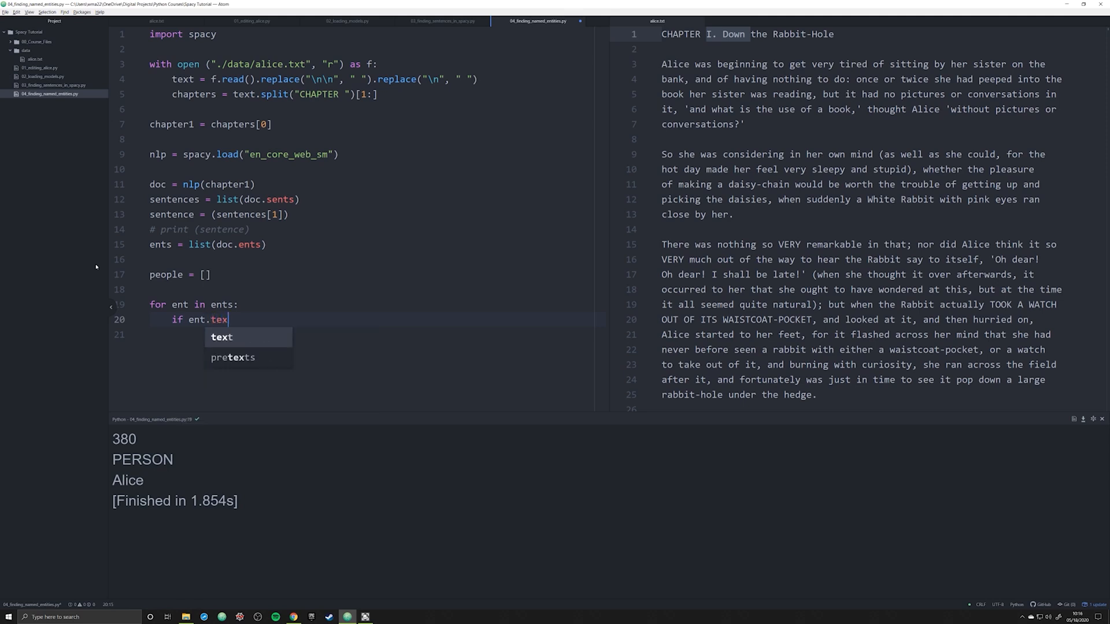
type("label_ == \"")
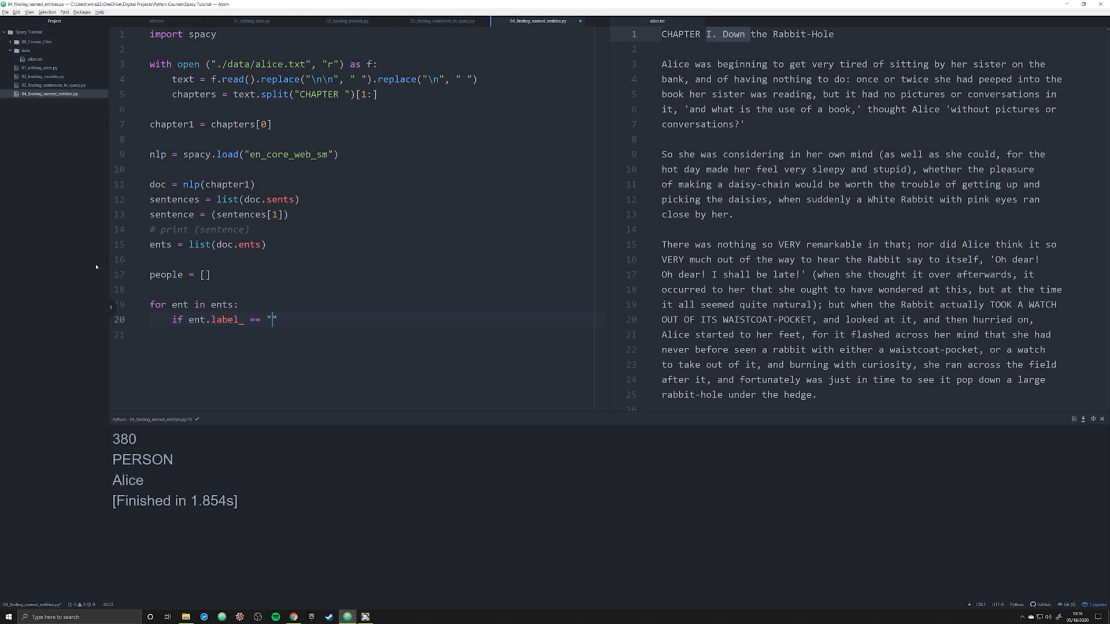
type("PERSON")
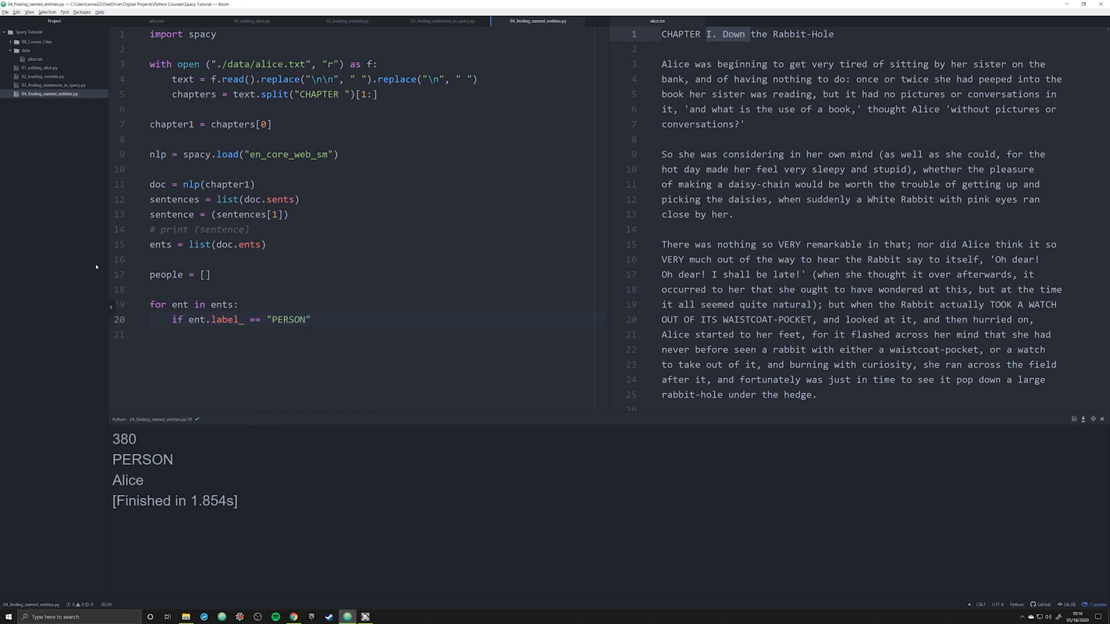
Append each PERSON entity with people.append(ent) and print(people) after the loop
left_click(309, 319)
type(":")
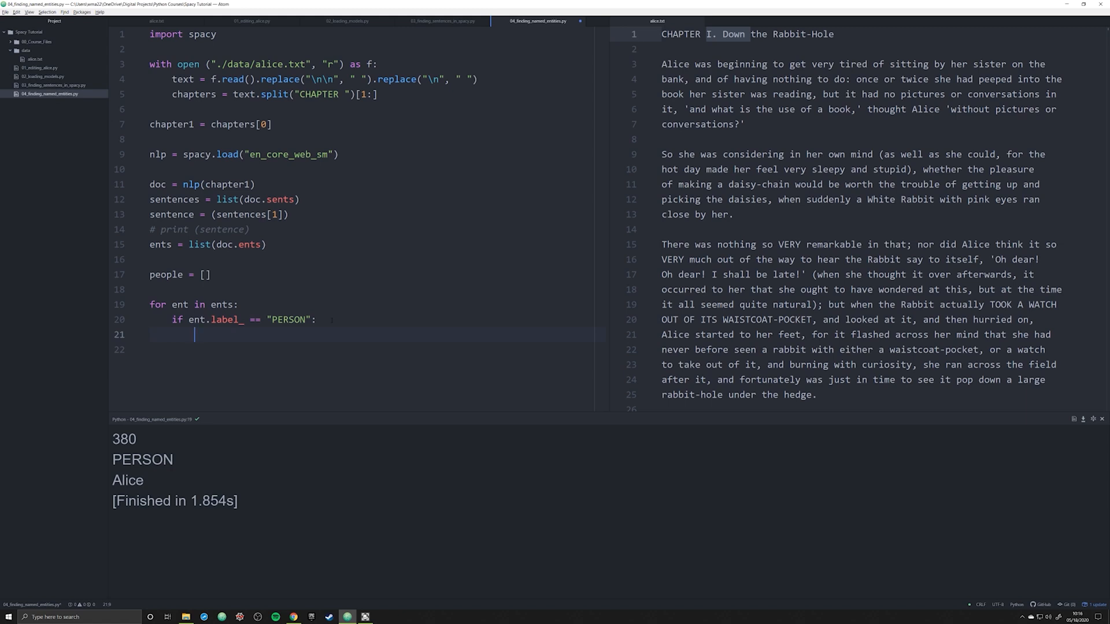
type("people.append(")
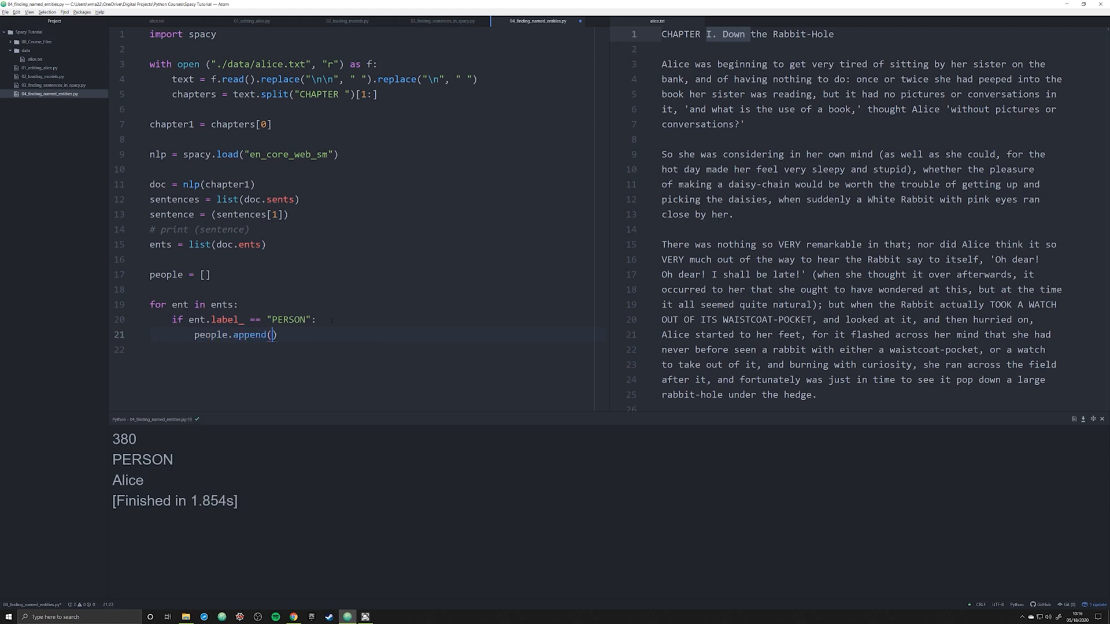
type("ent")
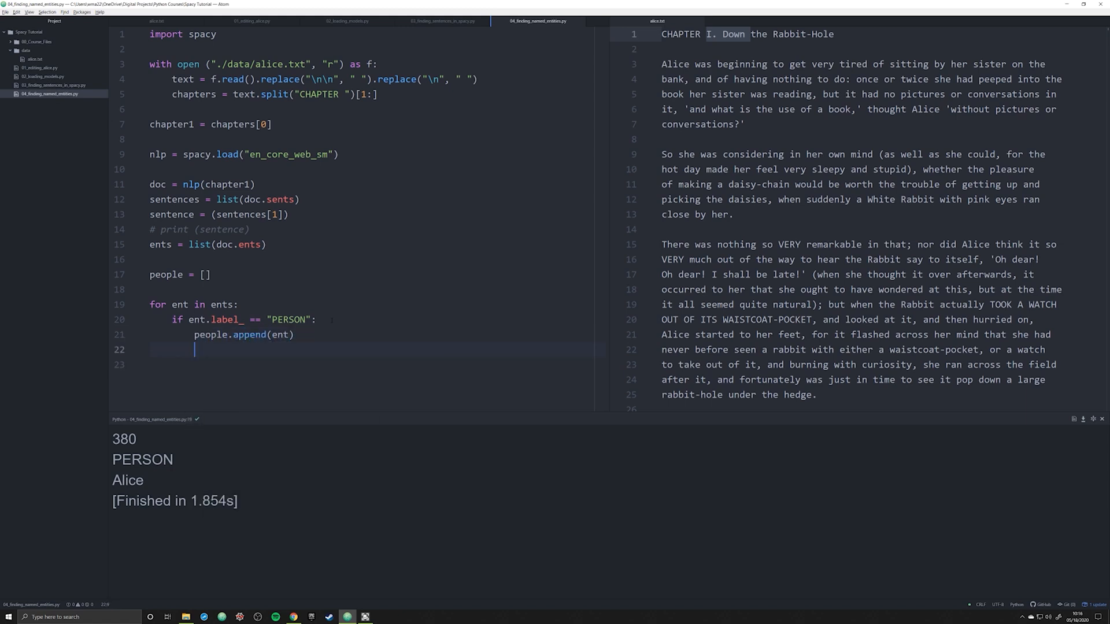
type("print ()")
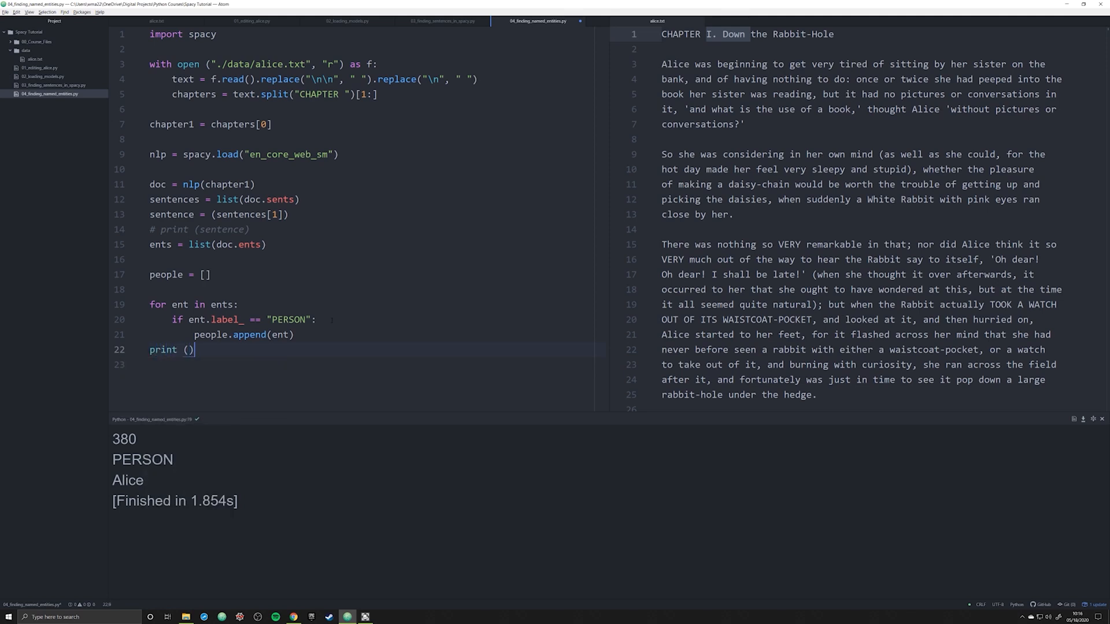
type("people")
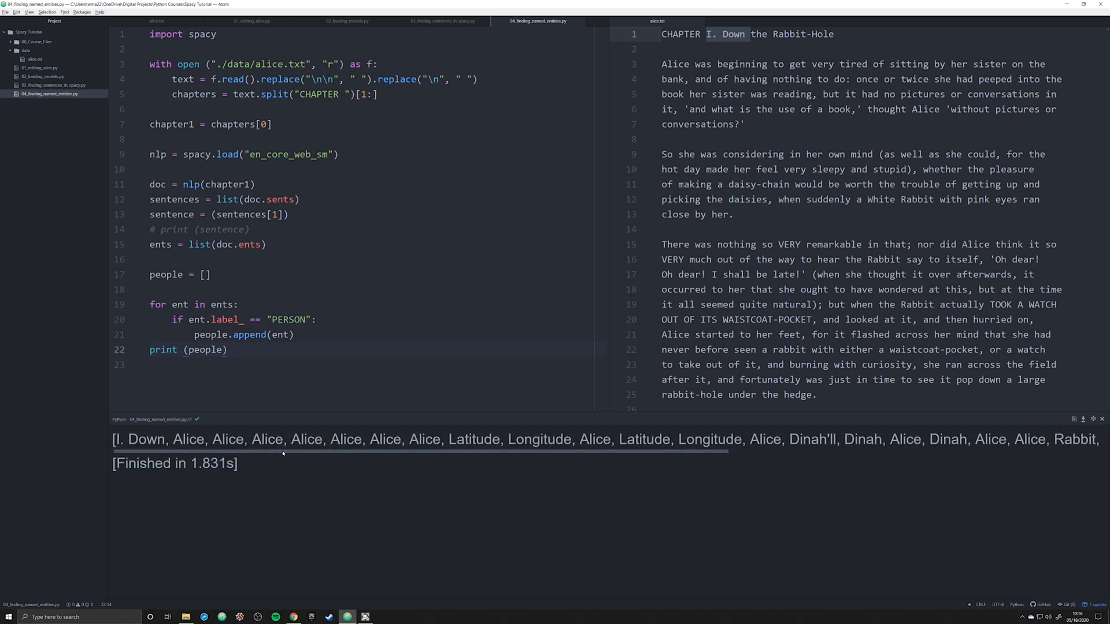
Scroll through the printed names and separate print(people) from the loop with a blank line
scroll("right", 3)
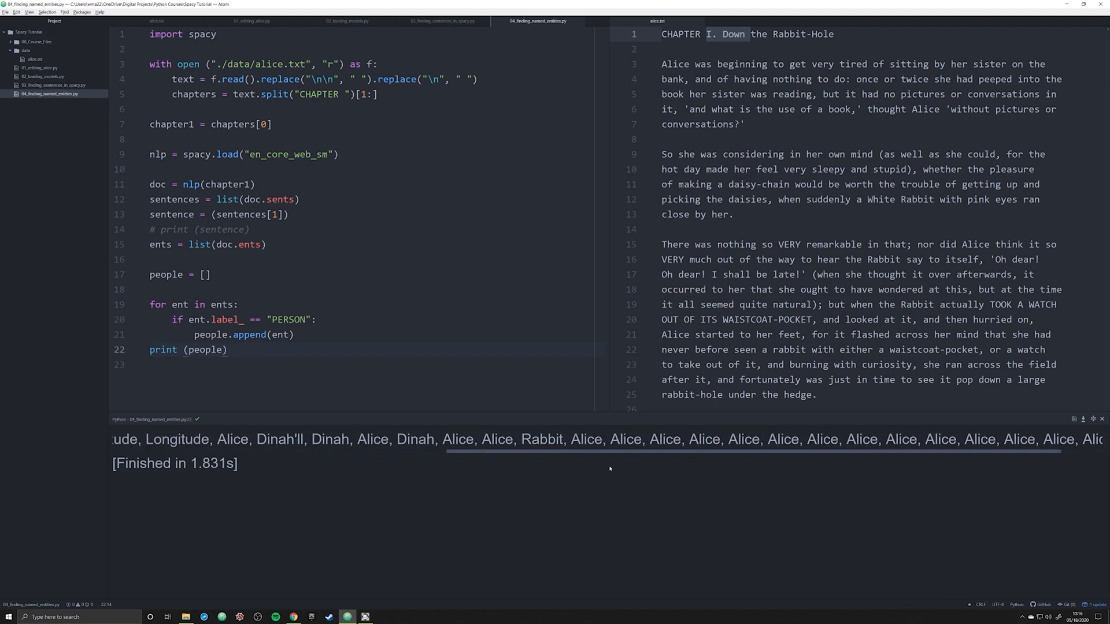
scroll("left", 3)
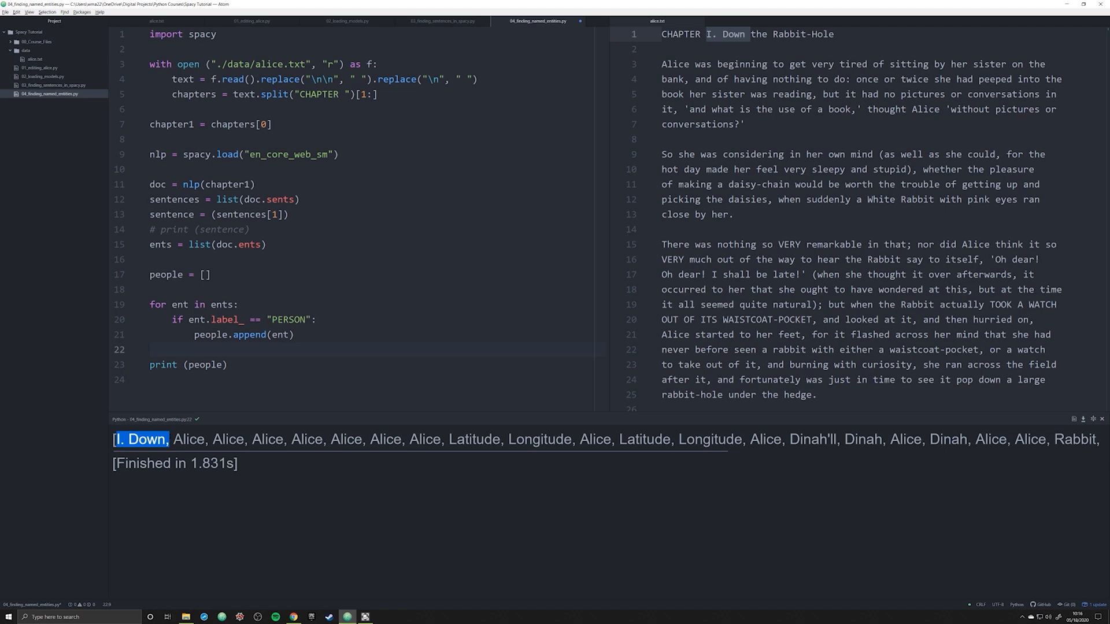
left_click(324, 154)
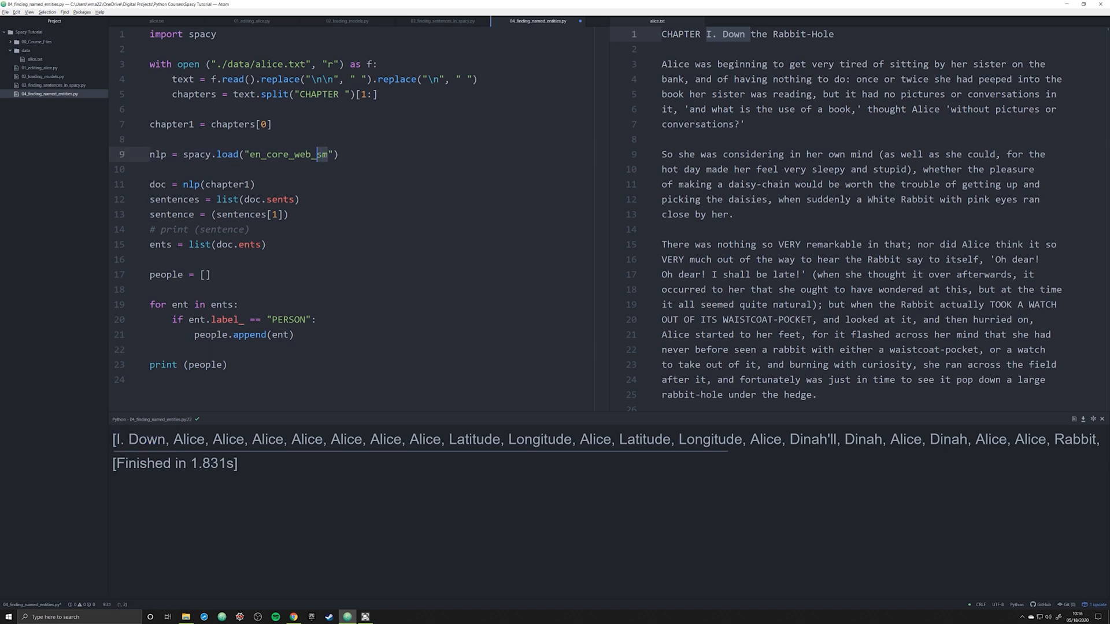
Load en_core_web_lg and review the cleaner names: Alice, Rabbit, Dinah'll, Dinah
type("lg")
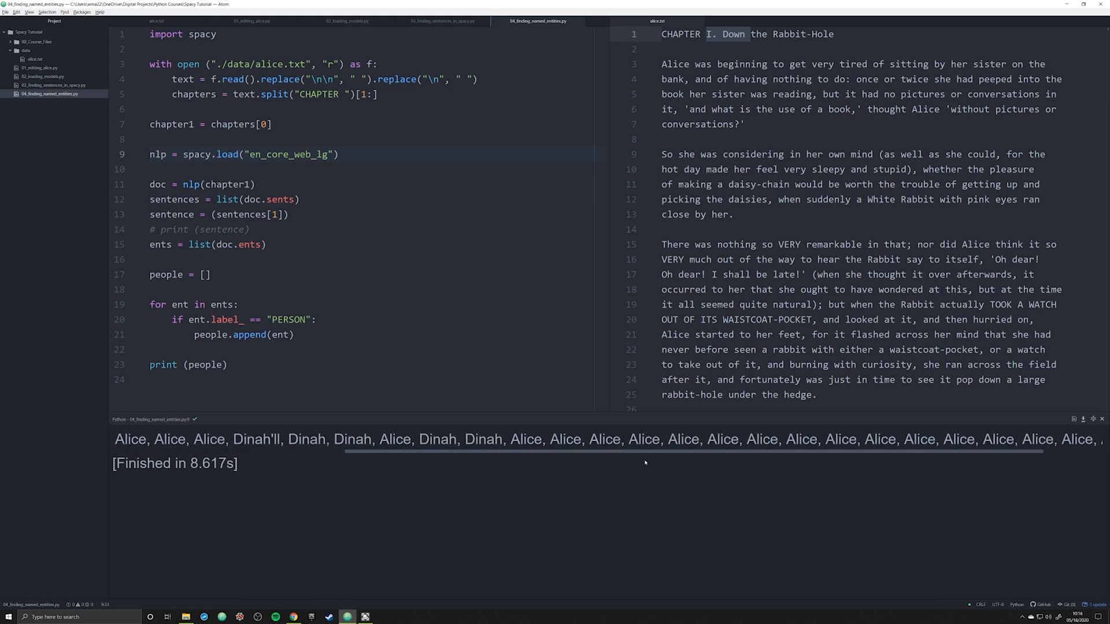
scroll("right", 3)
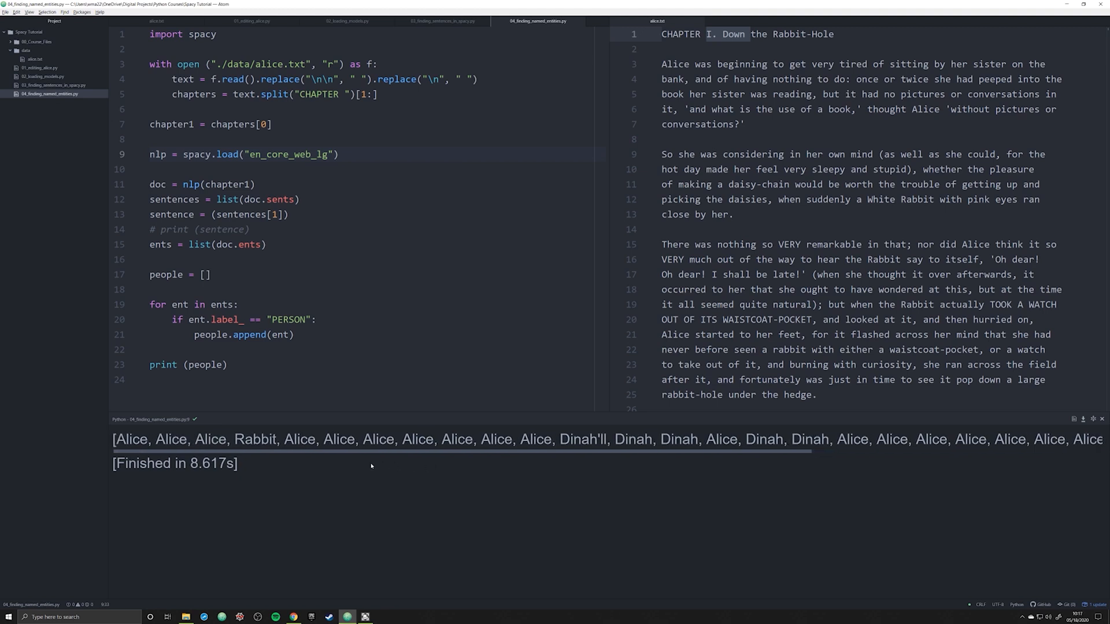
double_click(256, 438)
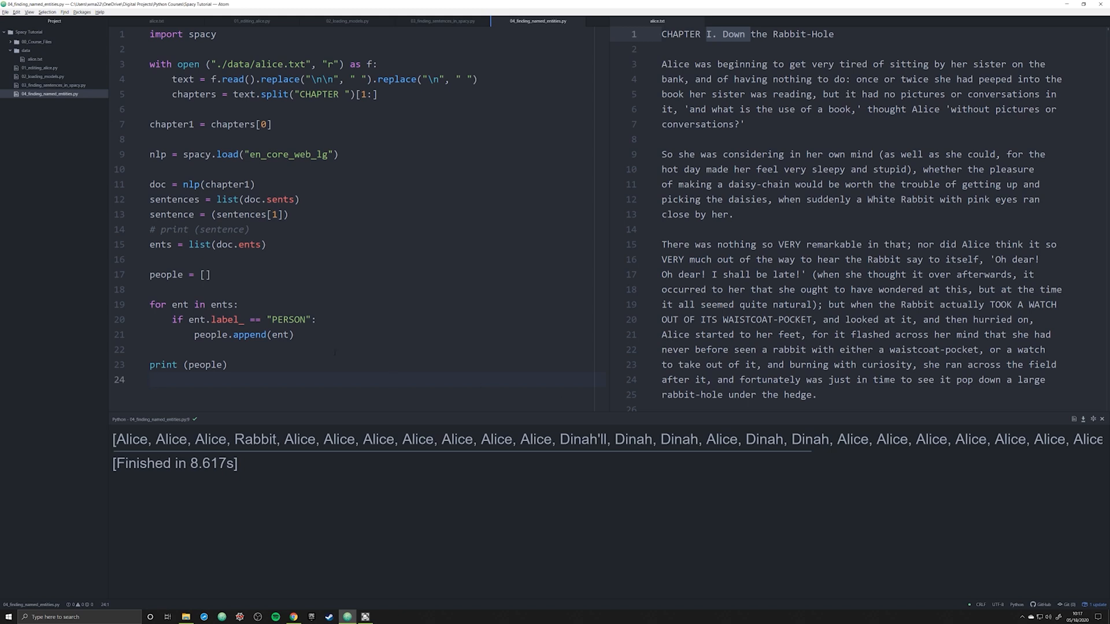
left_click(149, 380)
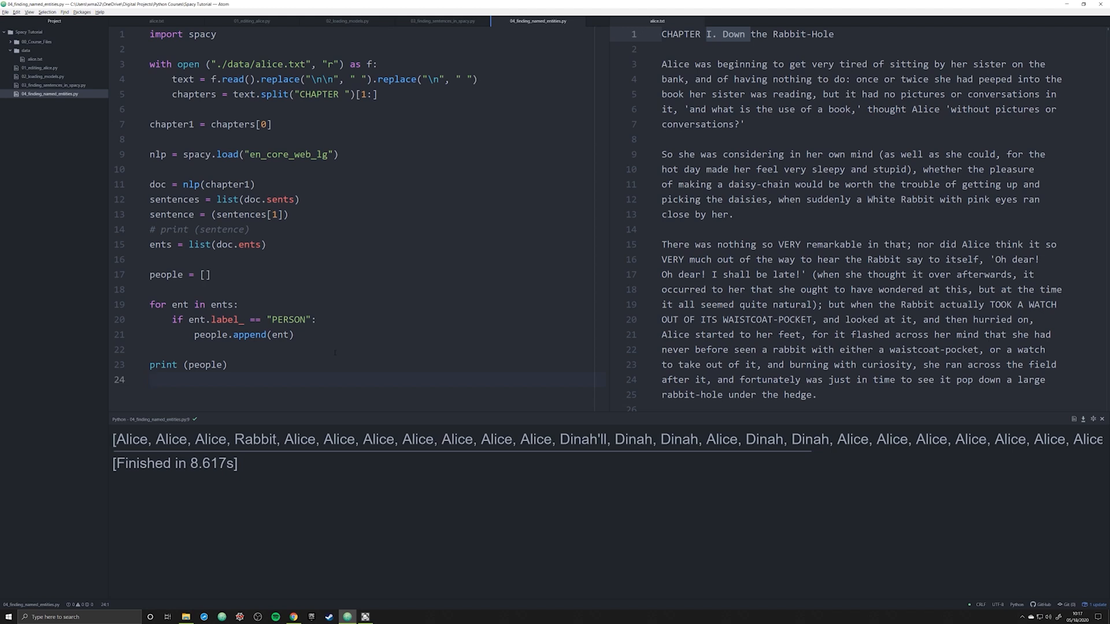
left_click(149, 381)
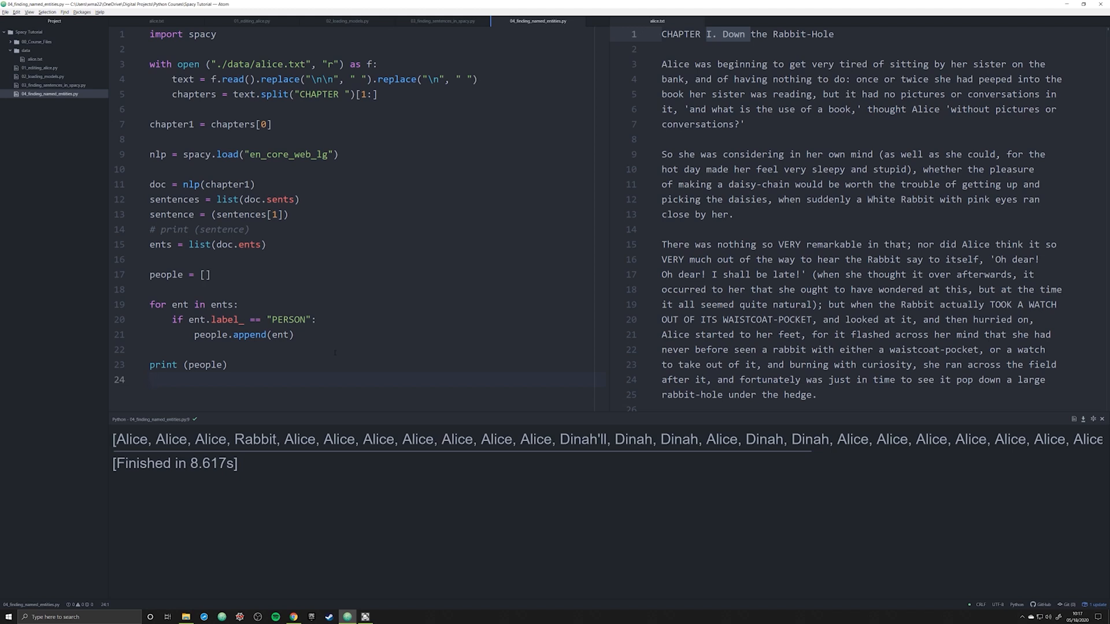
left_click(149, 381)
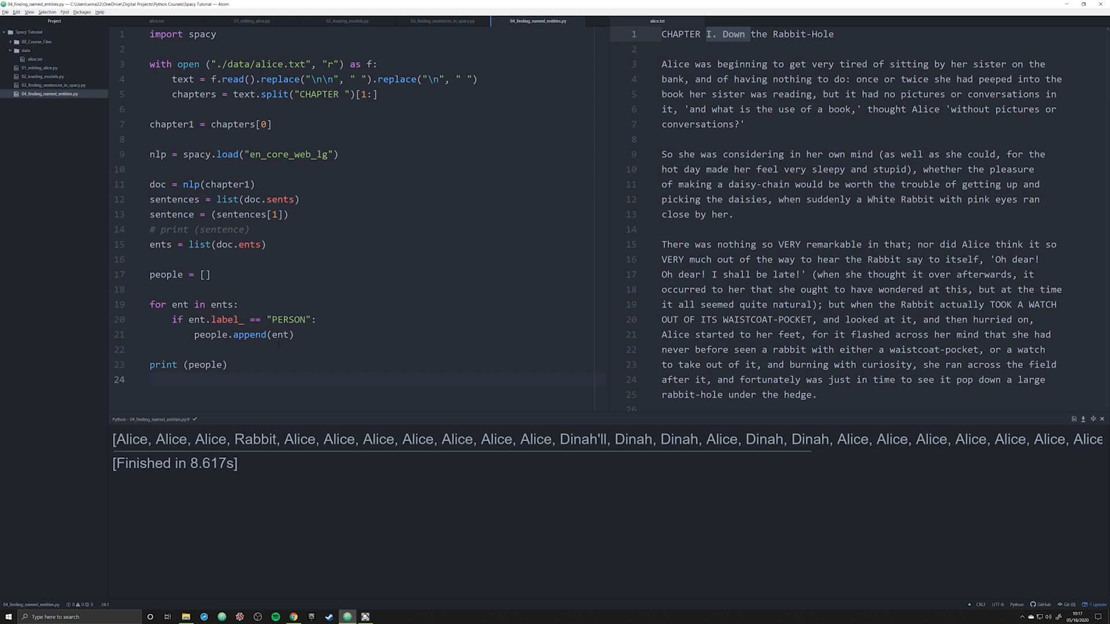
left_click(149, 381)
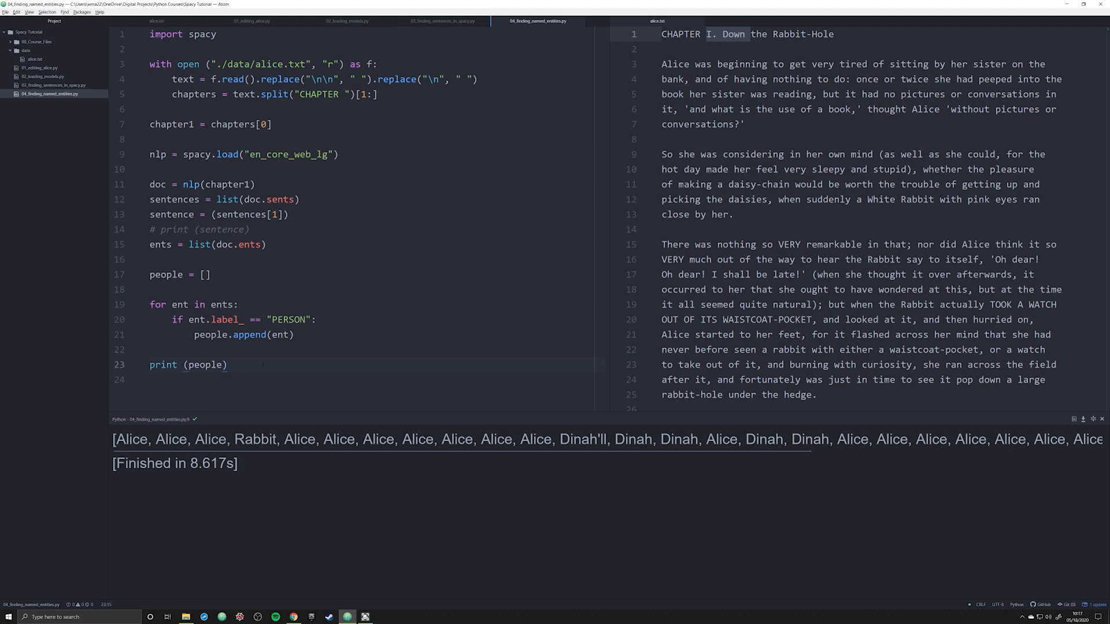
left_click(227, 364)
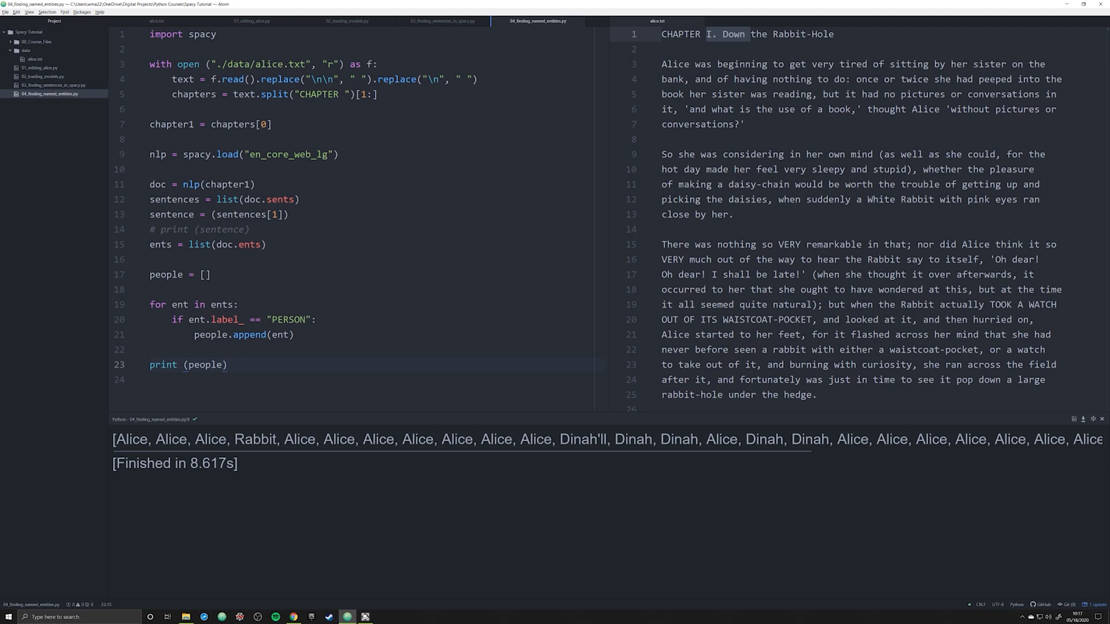
left_click(228, 365)
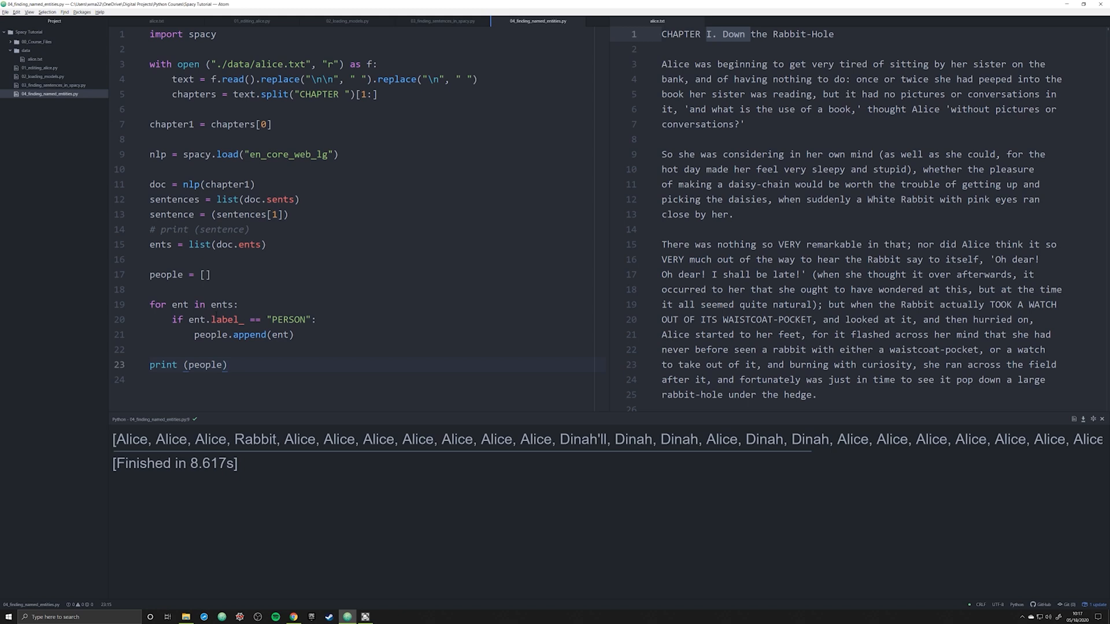
left_click(228, 365)
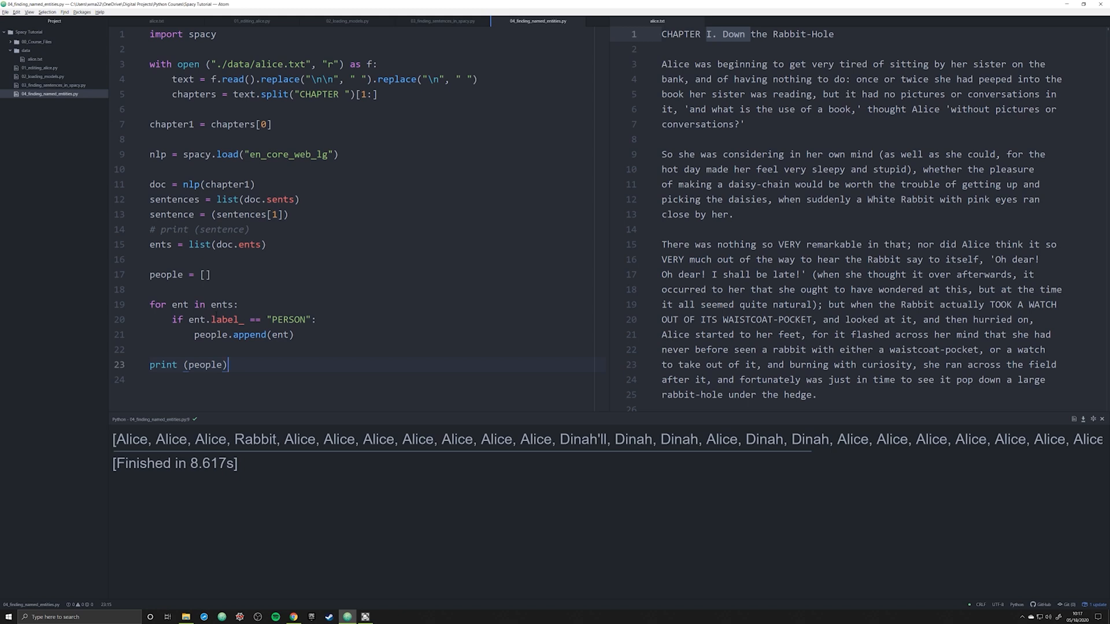
mouse_move(228, 365)
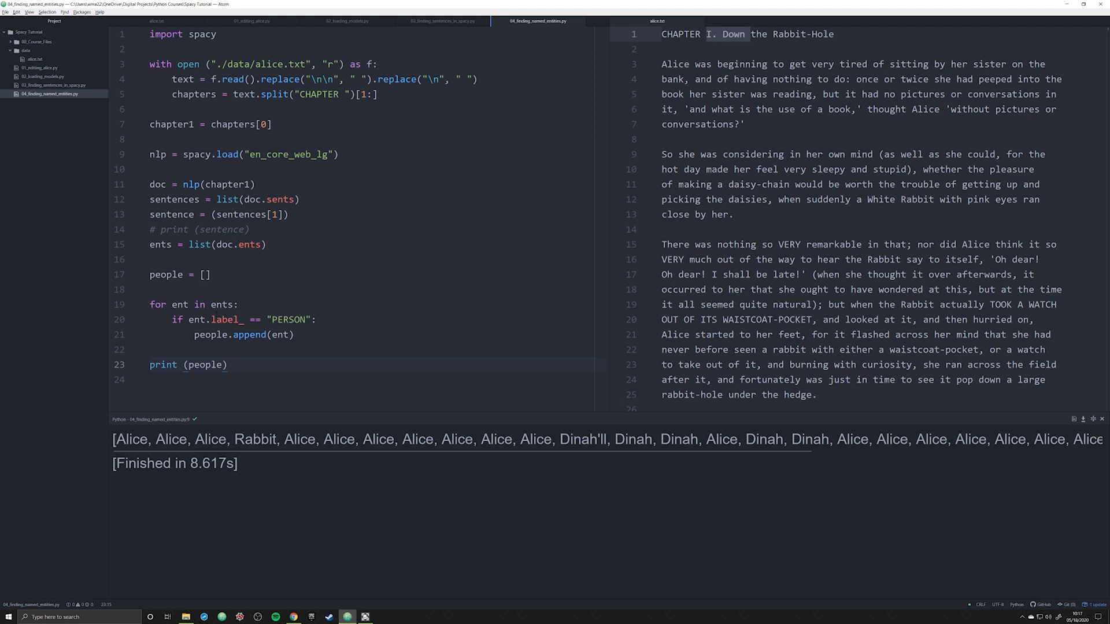
left_click(227, 365)
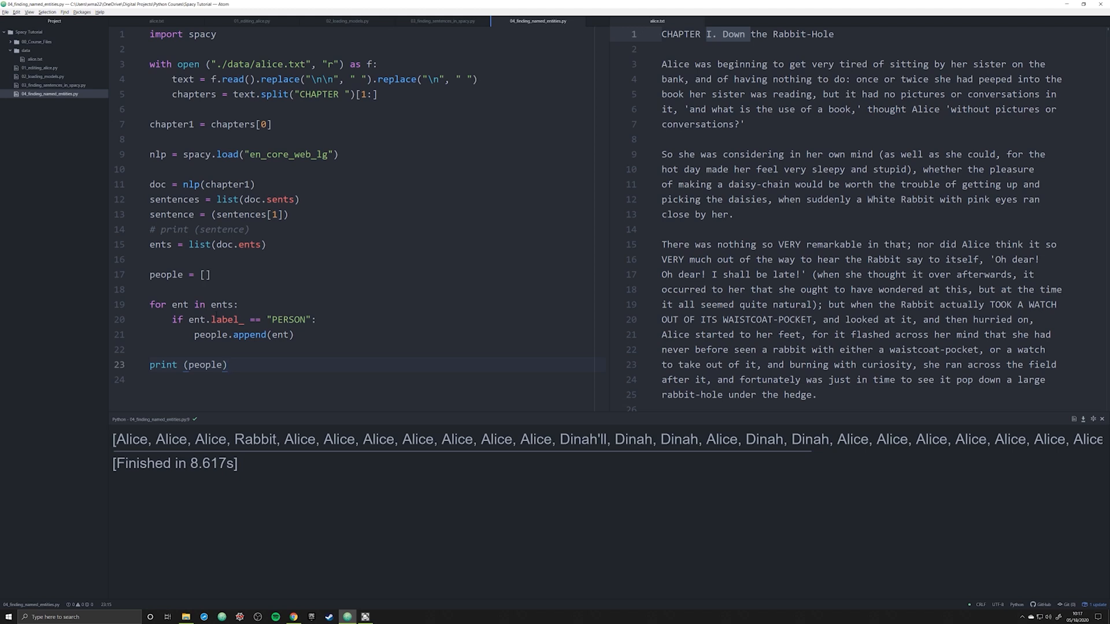
left_click(228, 365)
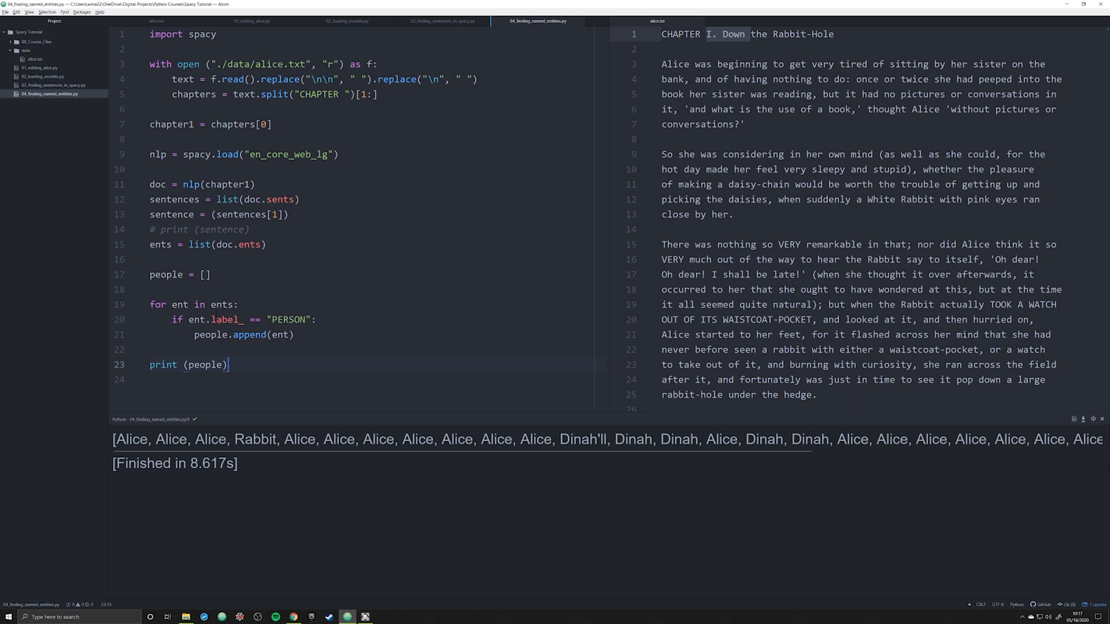